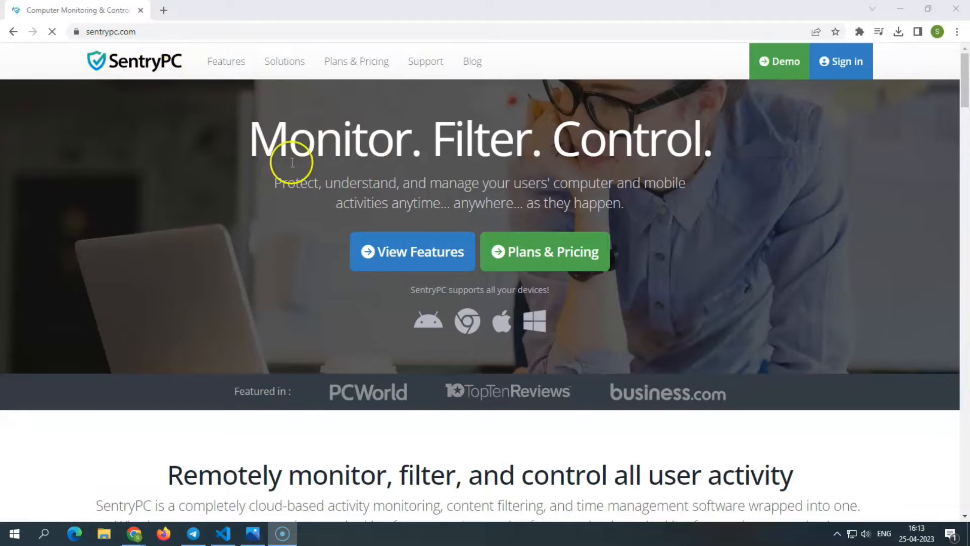
pyautogui.moveTo(594, 180)
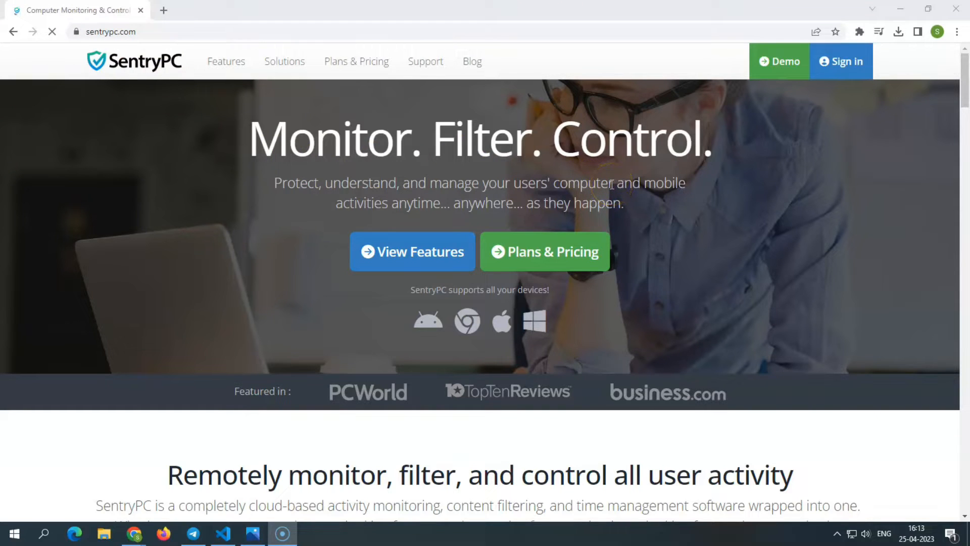
pyautogui.moveTo(277, 206)
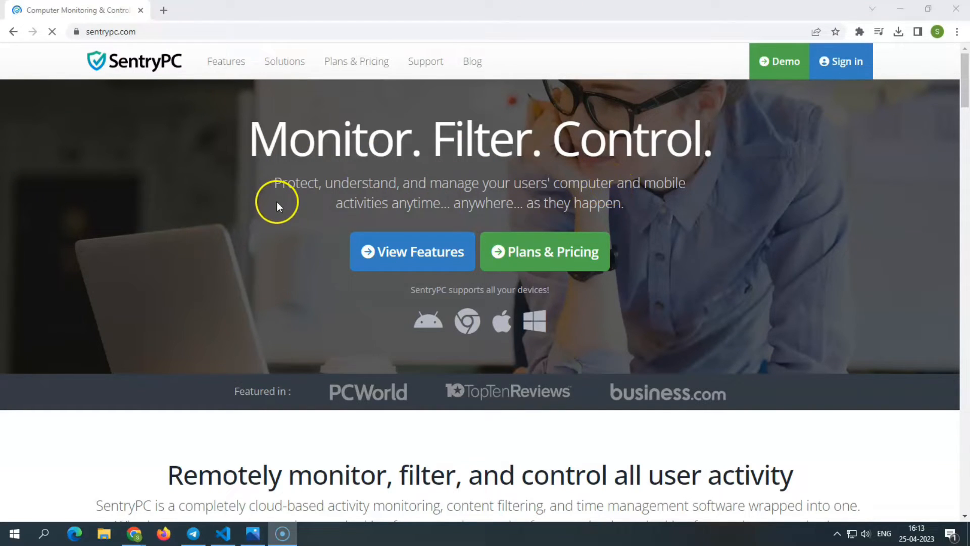
pyautogui.moveTo(606, 221)
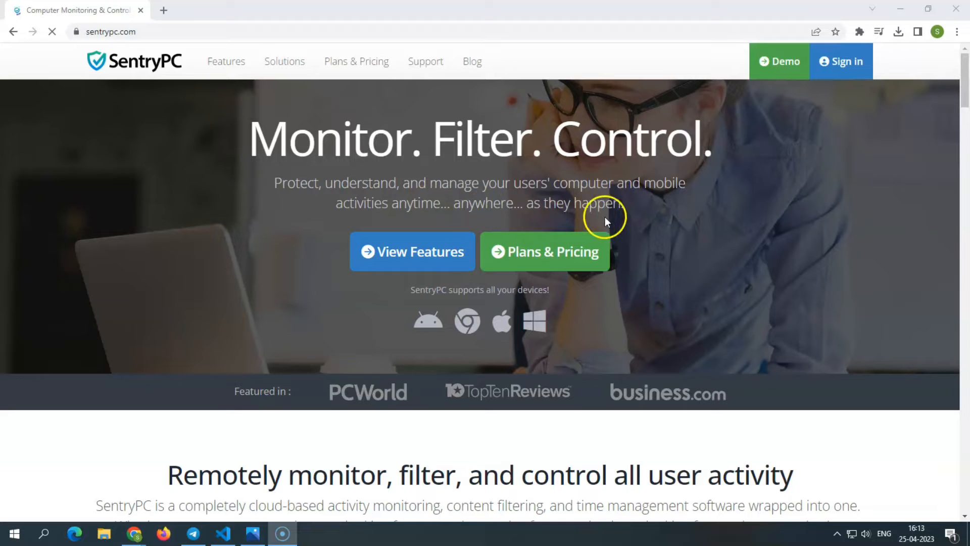
pyautogui.moveTo(625, 293)
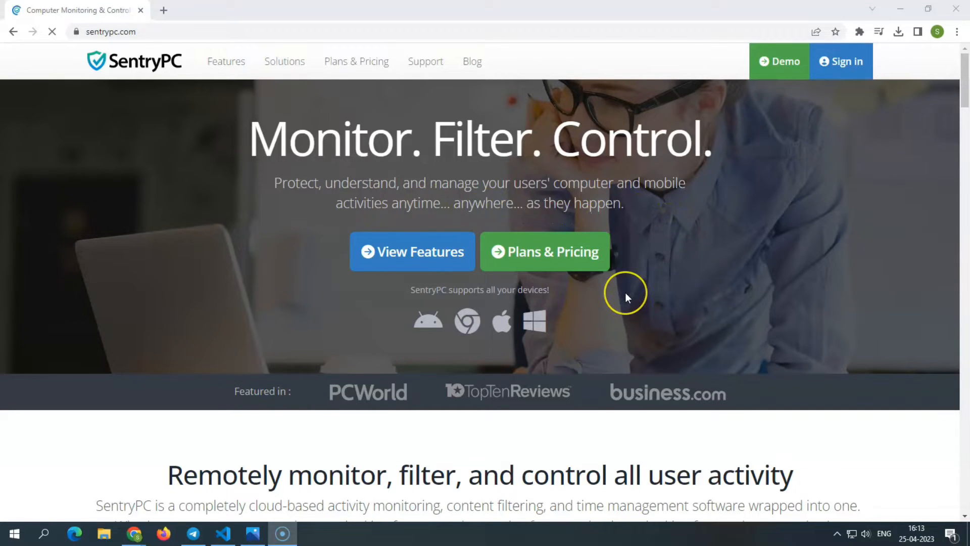
# - Scroll down the homepage to the 'Easy to use interface accessible from anywhere' section with dashboard screenshots
pyautogui.scroll(-3)
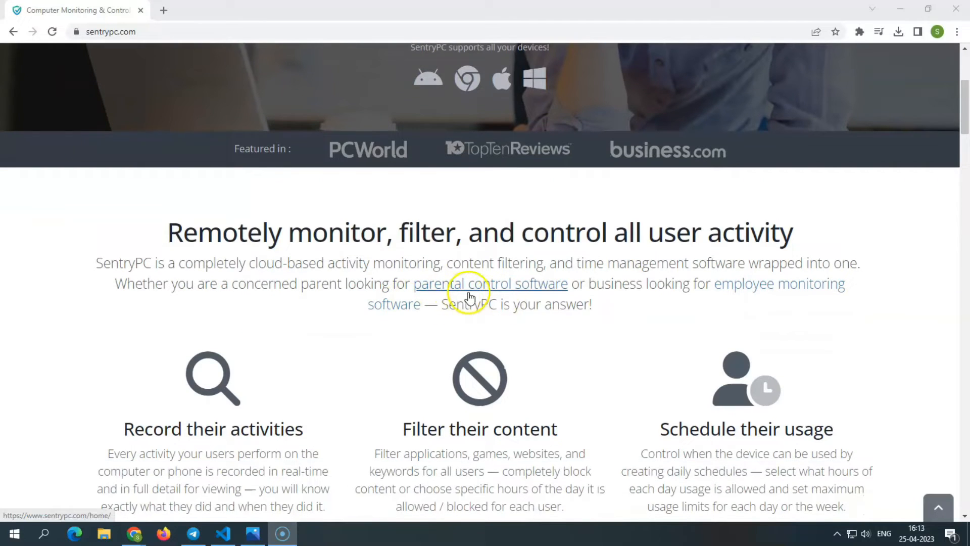
pyautogui.moveTo(674, 283)
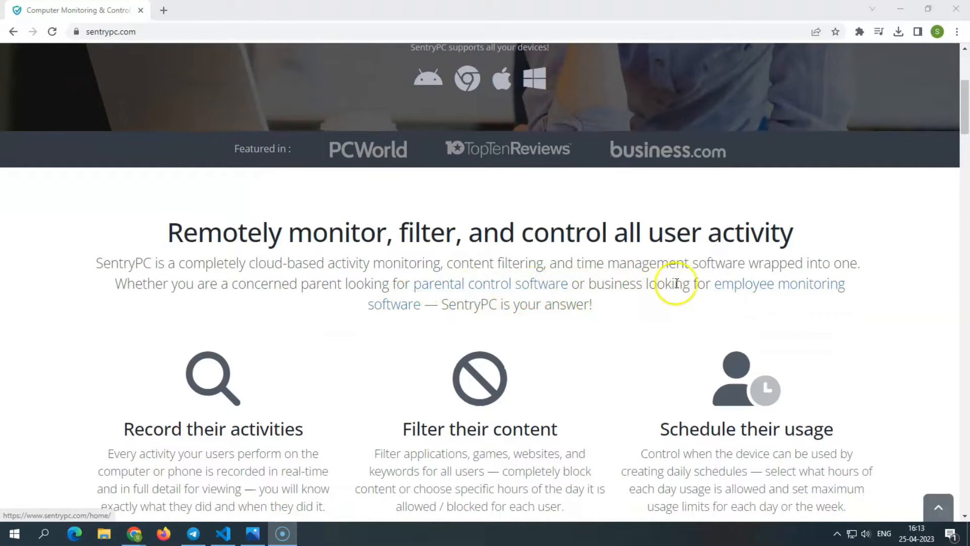
pyautogui.moveTo(681, 300)
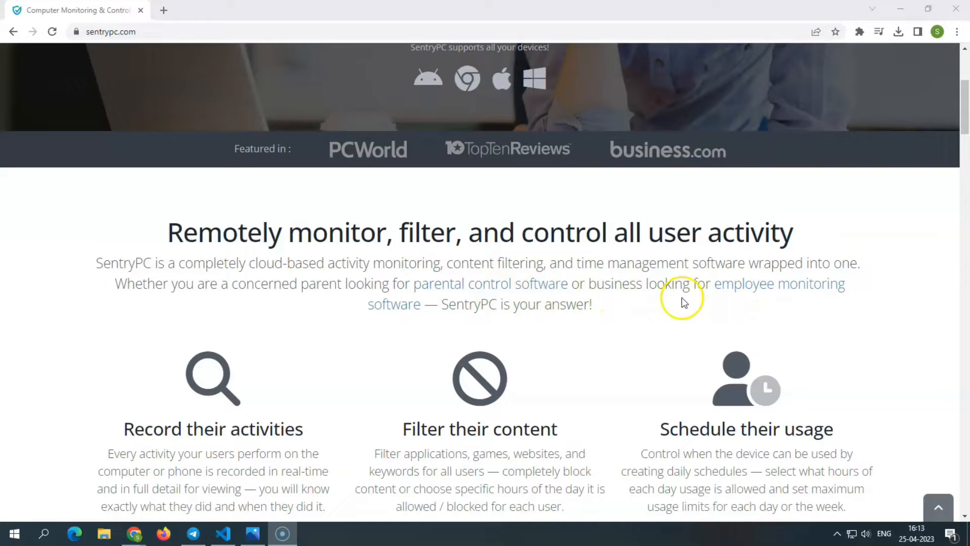
pyautogui.scroll(-3)
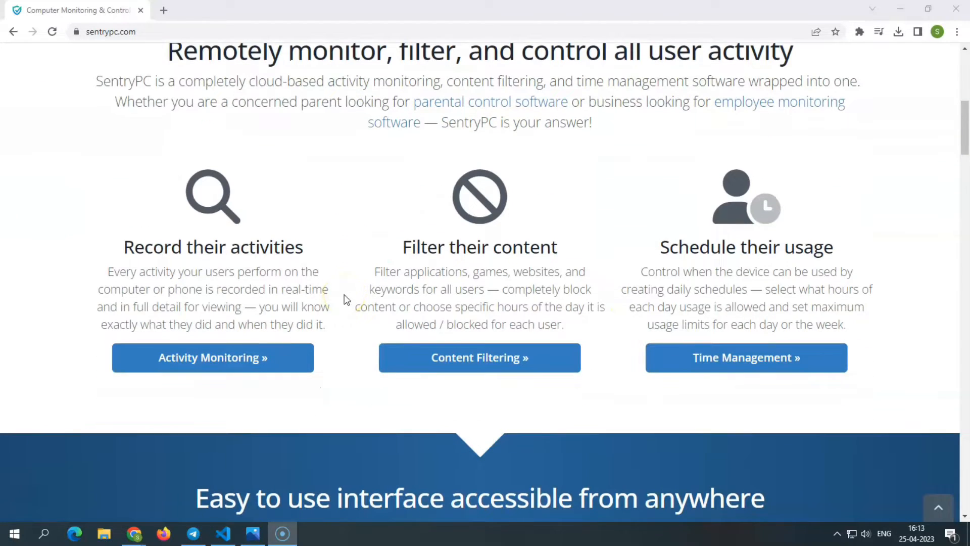
pyautogui.scroll(-3)
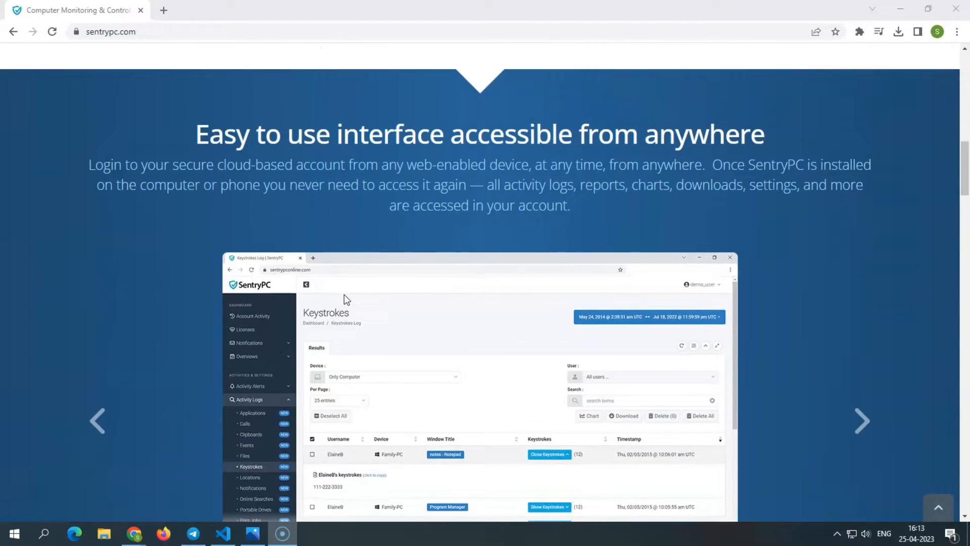
pyautogui.moveTo(549, 159)
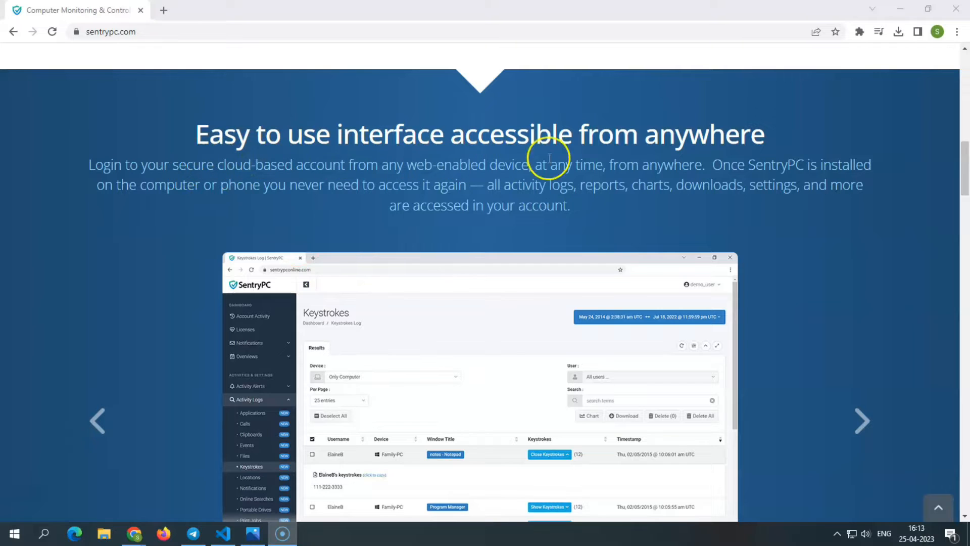
pyautogui.moveTo(502, 227)
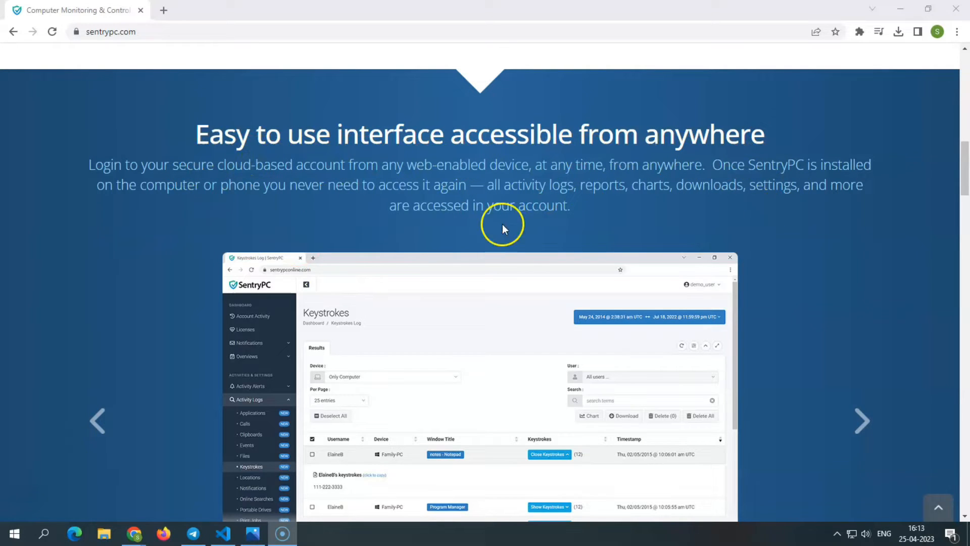
# - Advance the screenshot carousel through Date/Time Range Selection, Events Log and Screenshots Log slides
pyautogui.scroll(-3)
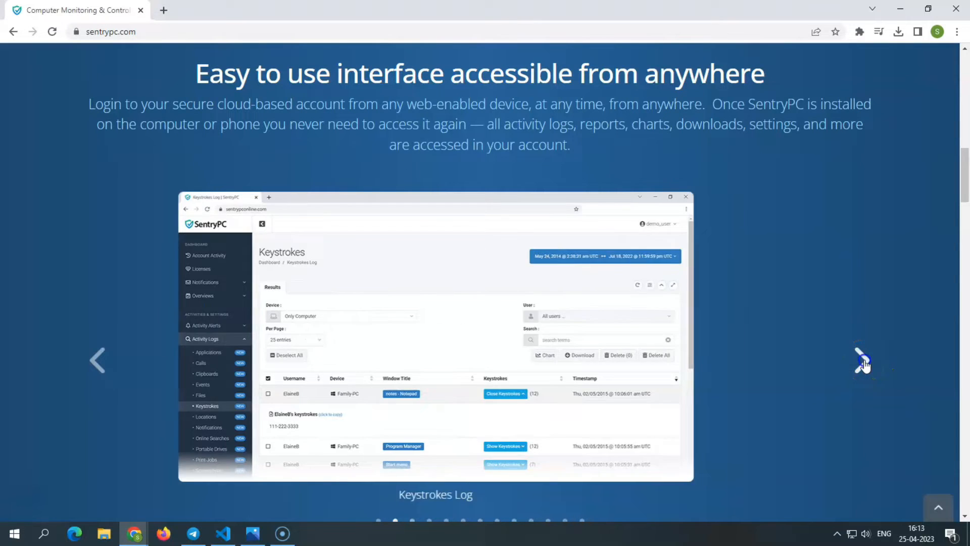
pyautogui.click(862, 360)
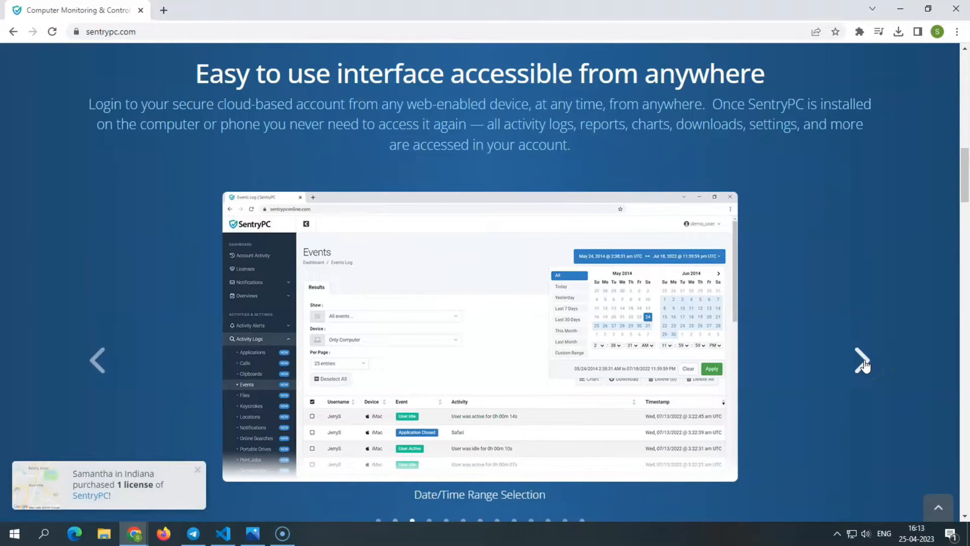
pyautogui.click(862, 360)
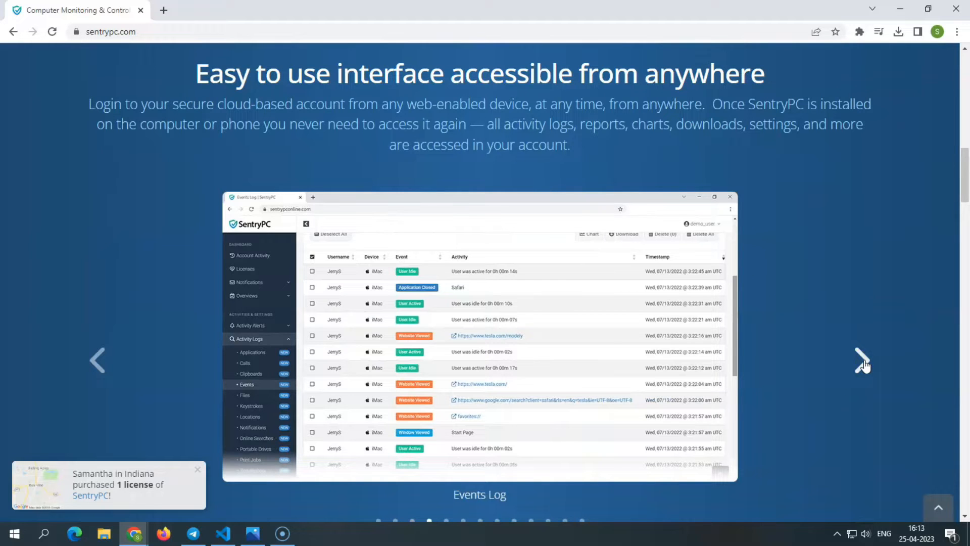
pyautogui.click(863, 360)
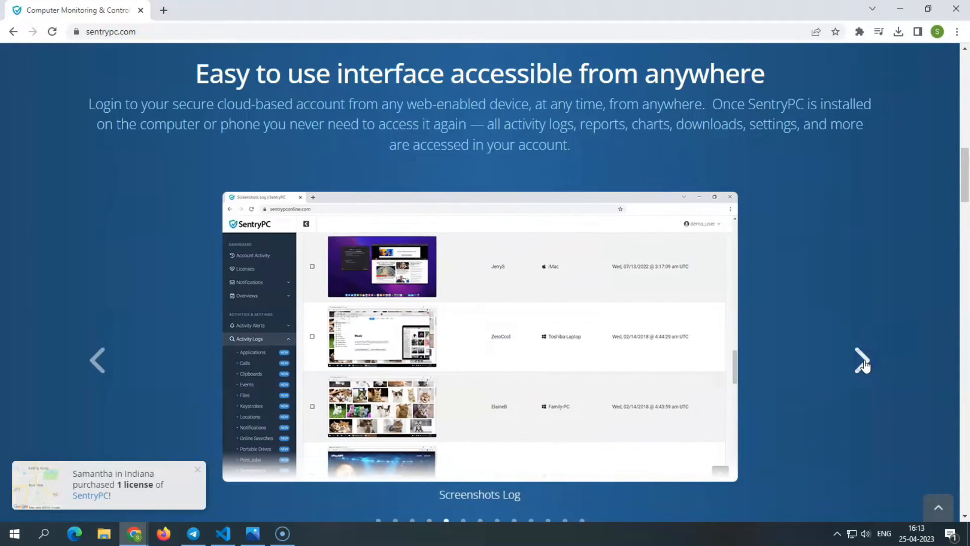
# - Continue through Screenshots Log detail and Activities Overview to the Websites Chart slide
pyautogui.click(197, 469)
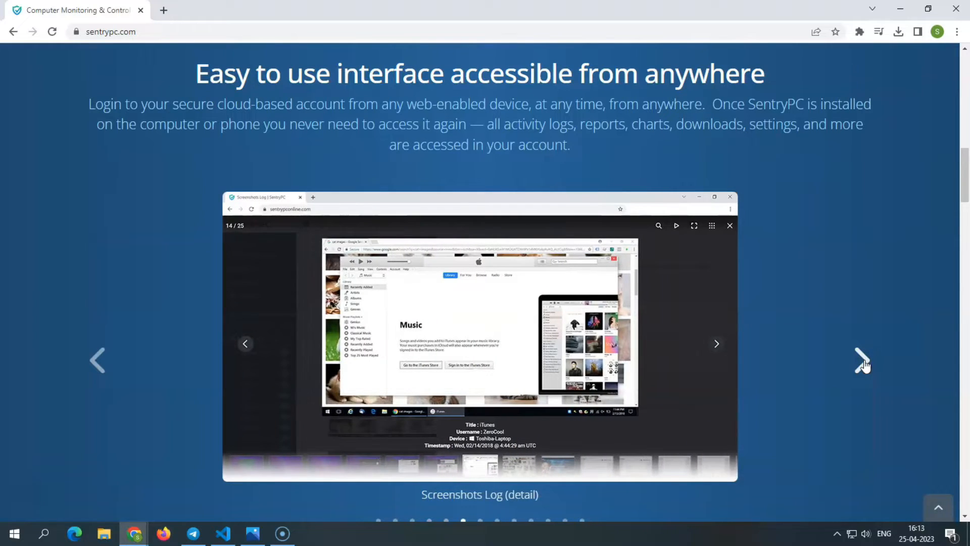
pyautogui.click(716, 343)
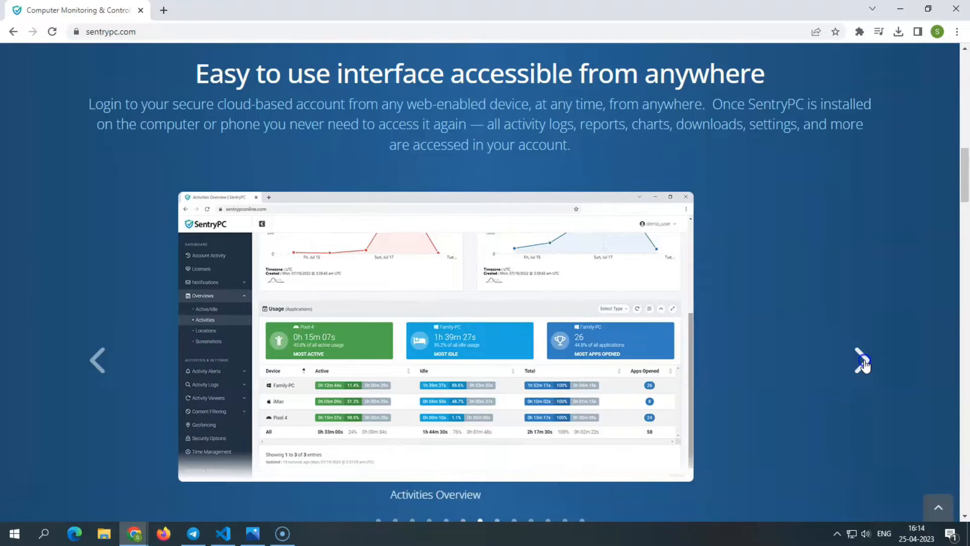
pyautogui.click(862, 363)
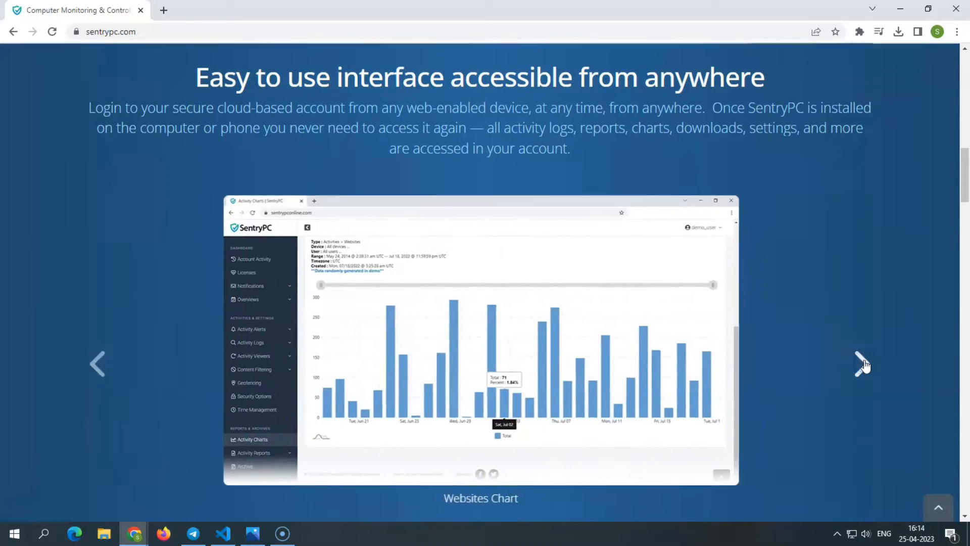
# - Scroll back up to the homepage header where the Features menu is shown
pyautogui.scroll(3)
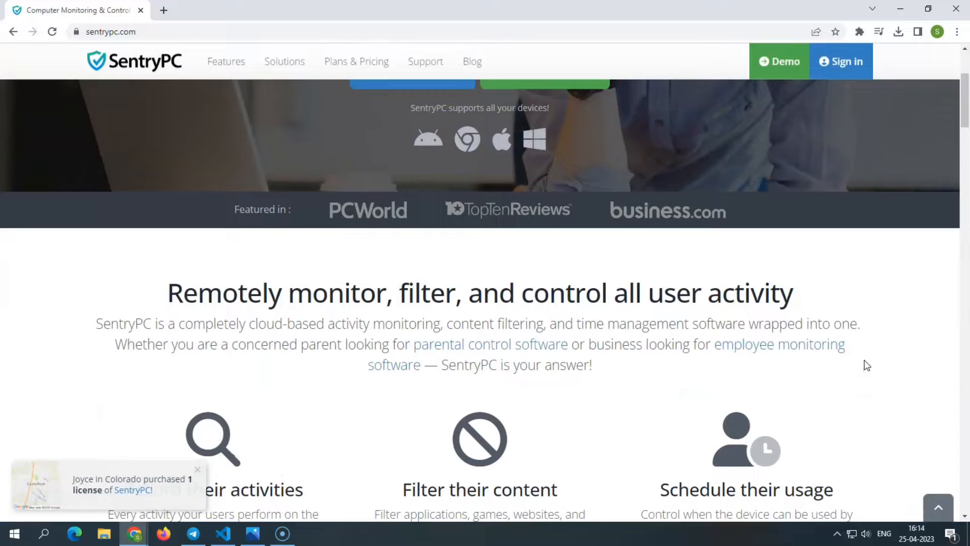
pyautogui.scroll(3)
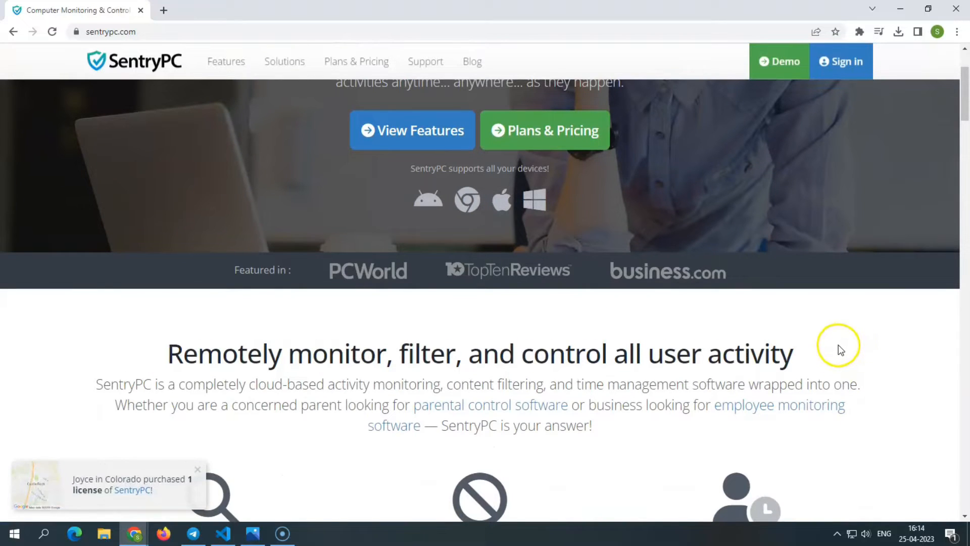
pyautogui.moveTo(840, 348)
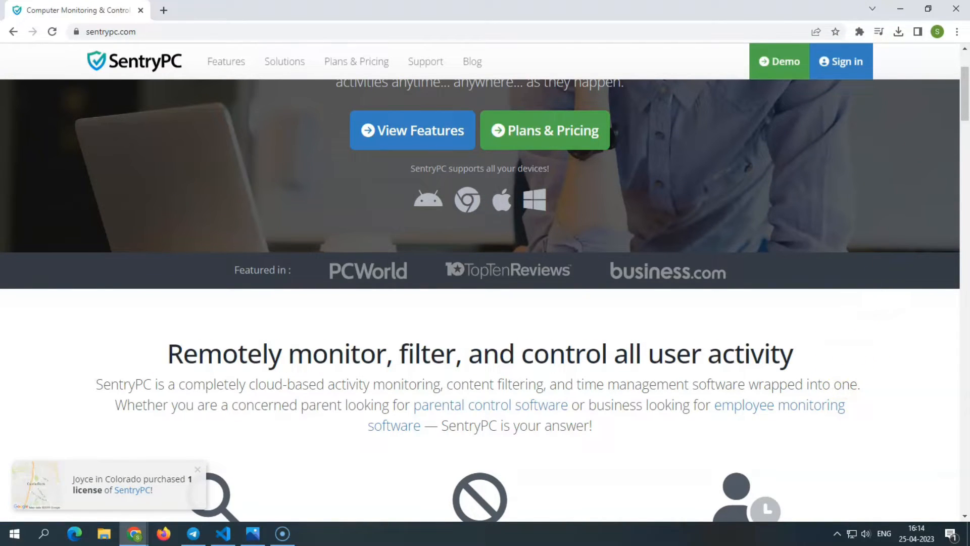
pyautogui.scroll(3)
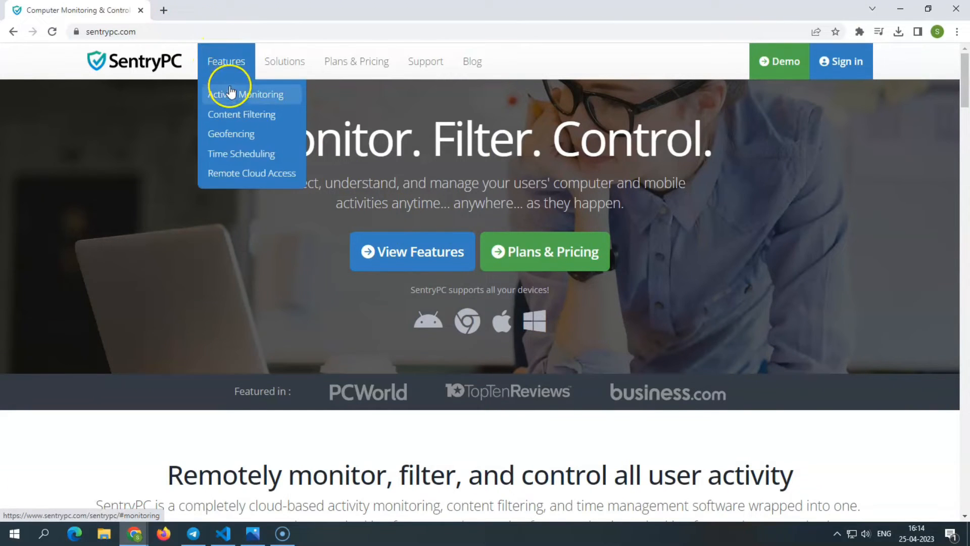
pyautogui.moveTo(241, 114)
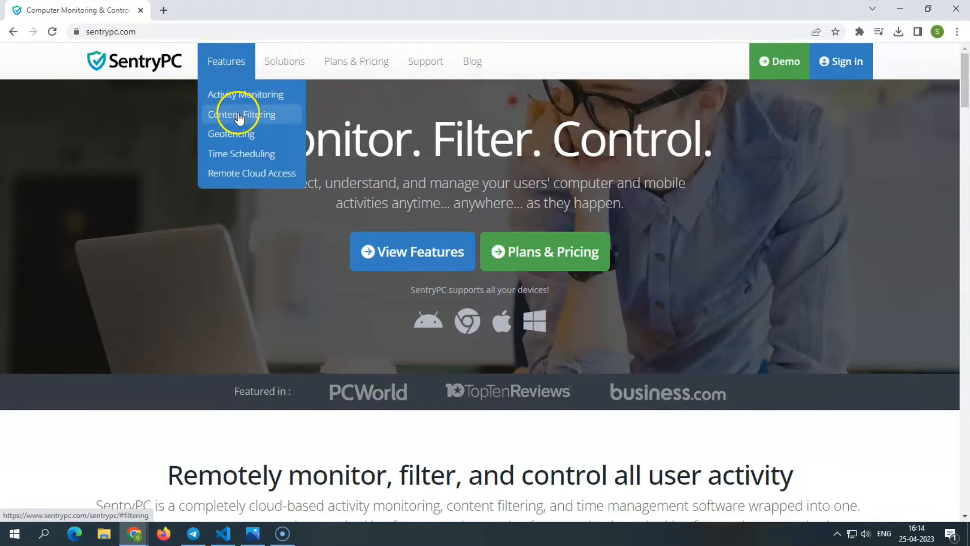
pyautogui.moveTo(242, 153)
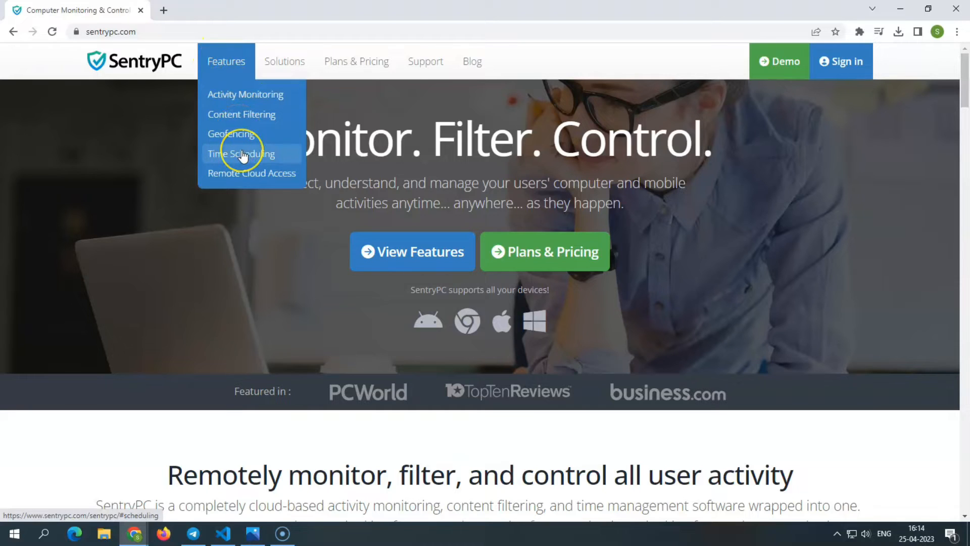
pyautogui.moveTo(252, 173)
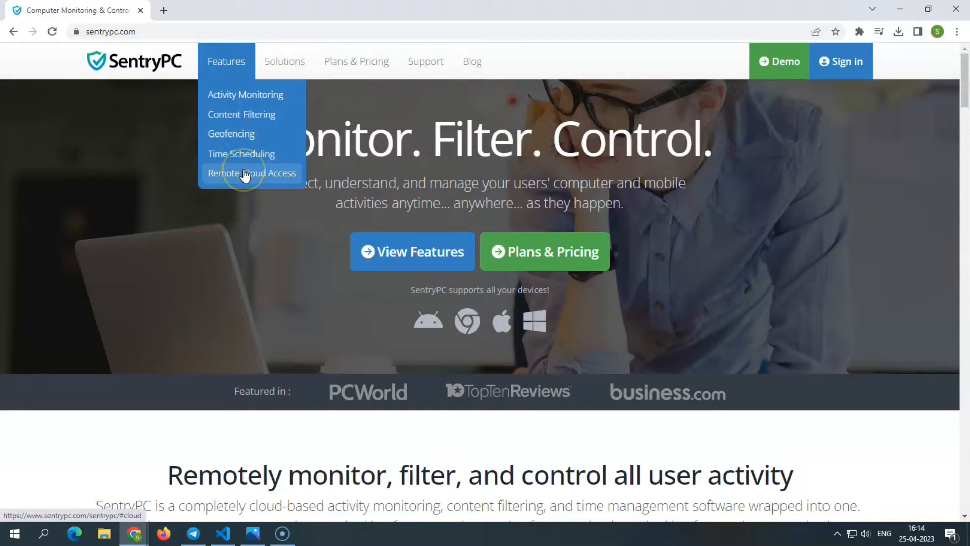
pyautogui.moveTo(247, 176)
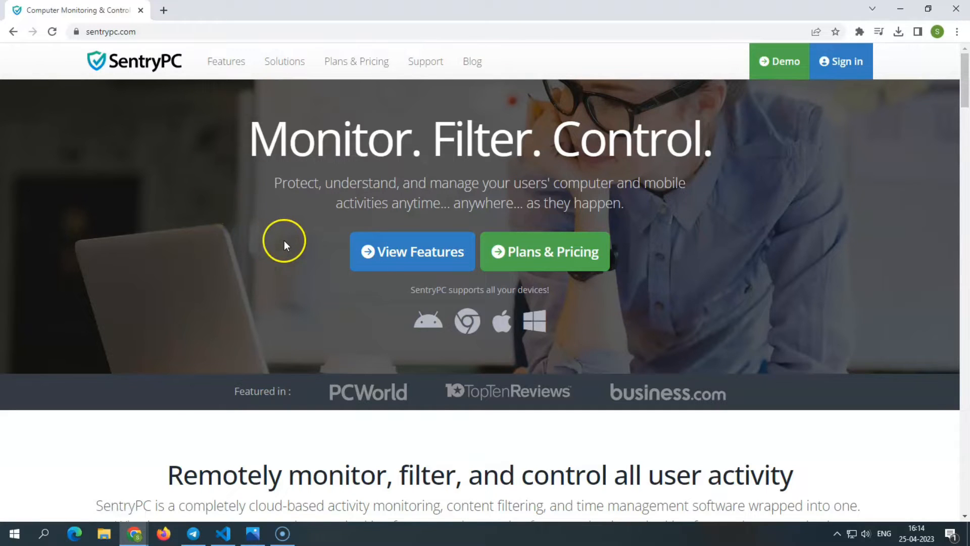
pyautogui.scroll(-3)
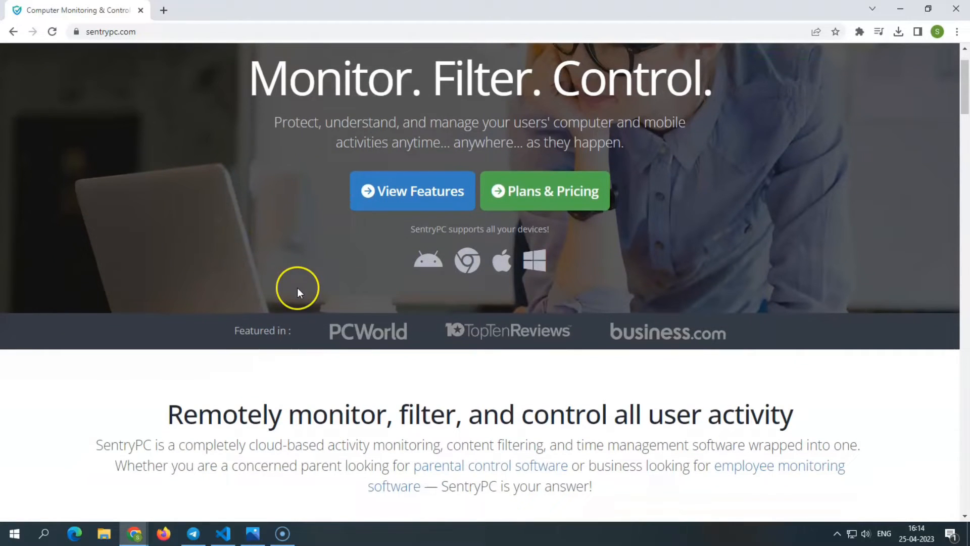
pyautogui.moveTo(299, 292)
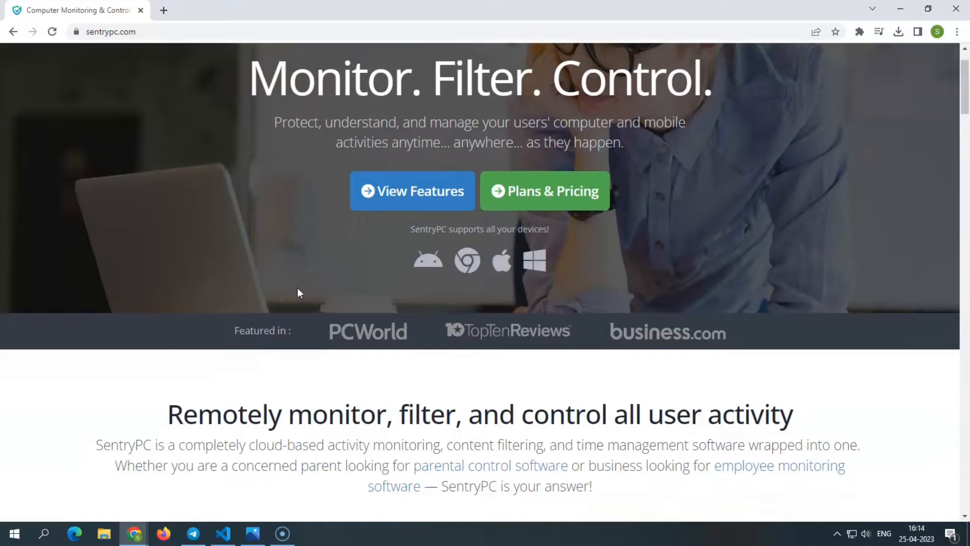
pyautogui.scroll(-3)
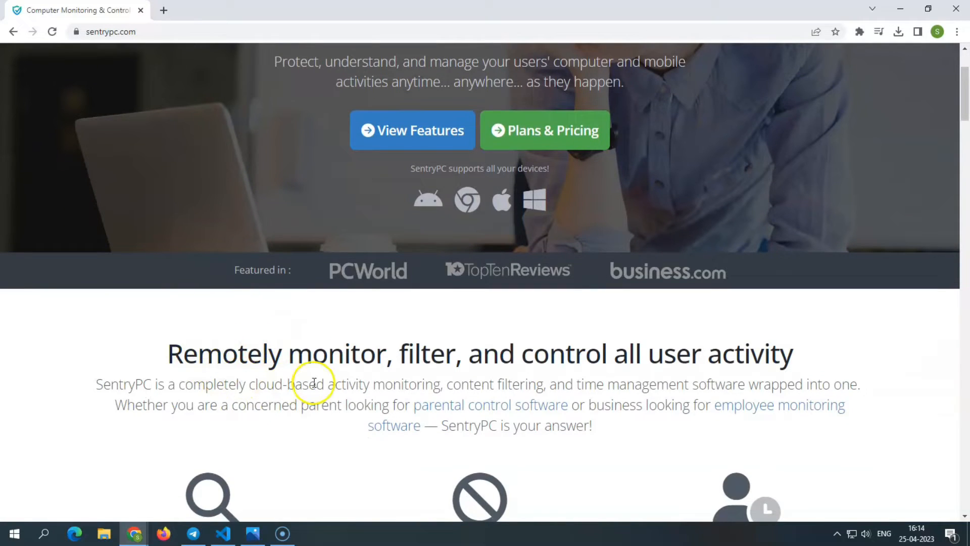
pyautogui.moveTo(183, 325)
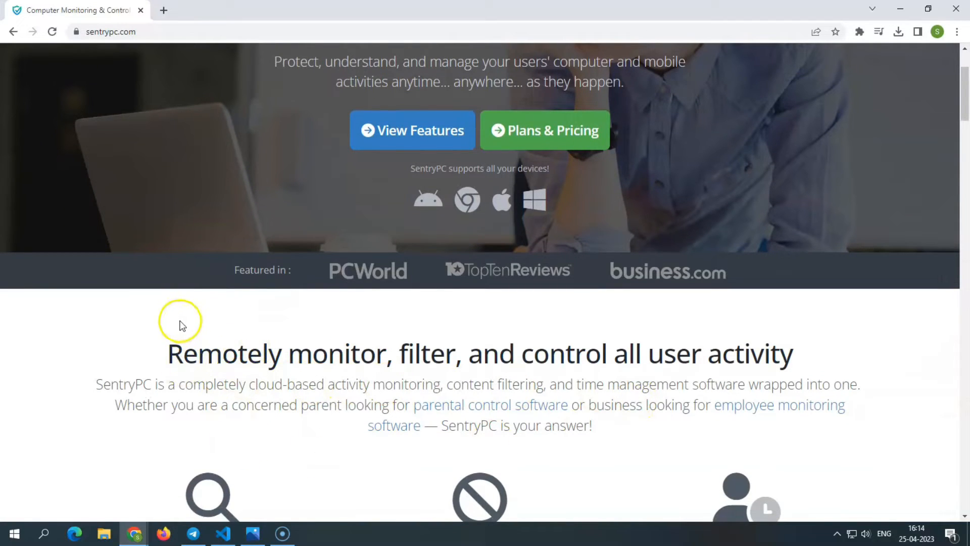
pyautogui.scroll(3)
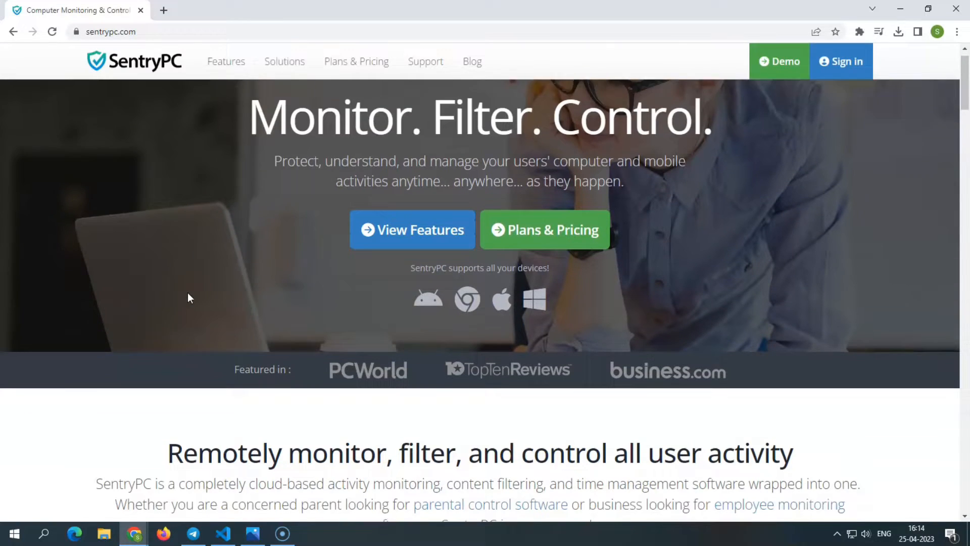
pyautogui.scroll(-3)
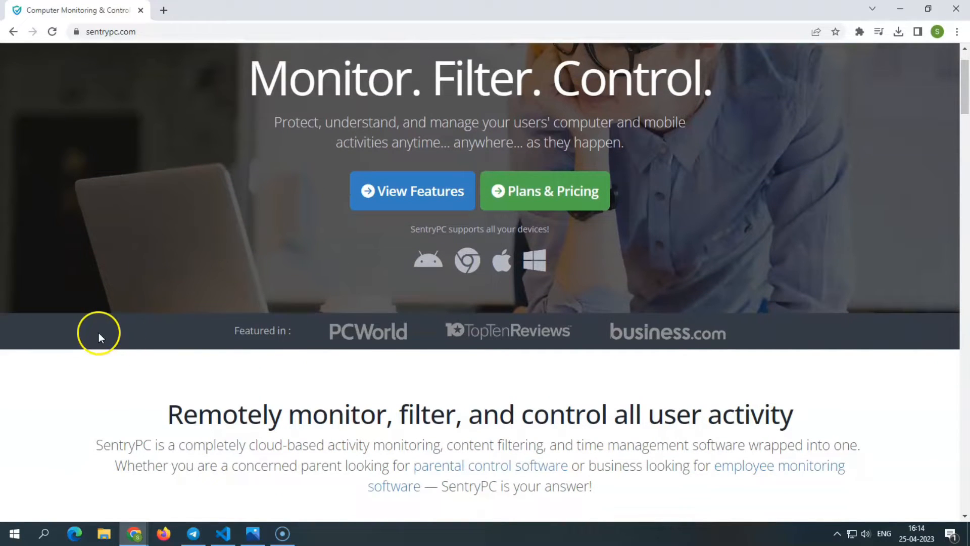
pyautogui.moveTo(428, 261)
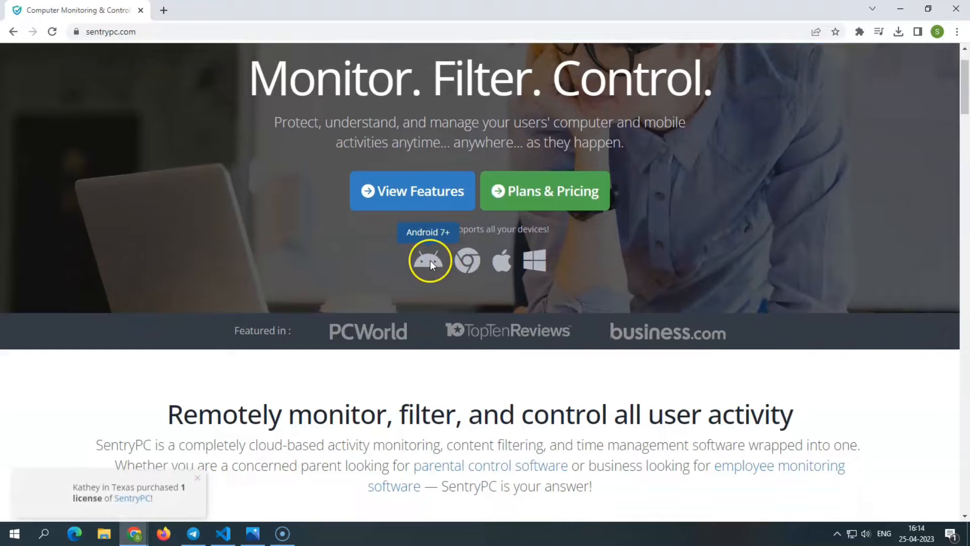
pyautogui.moveTo(533, 258)
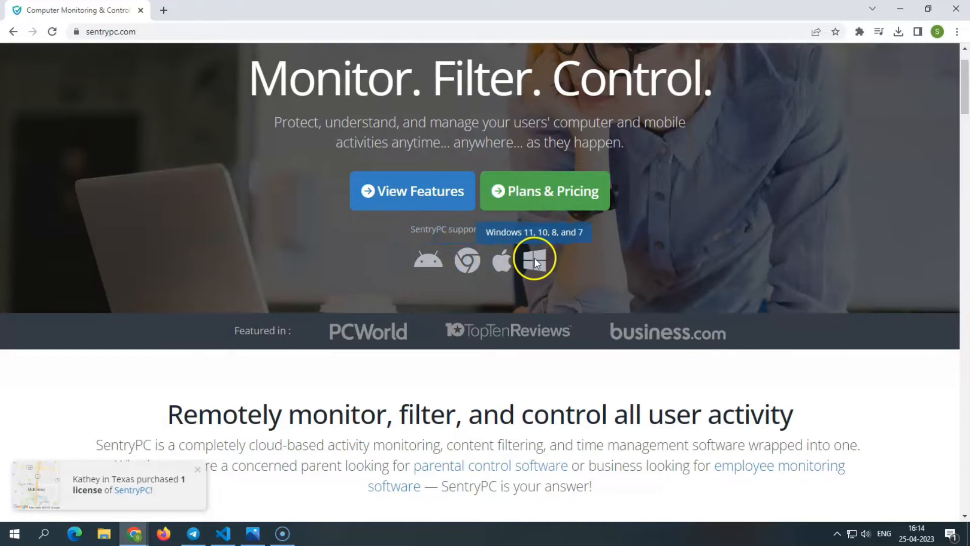
pyautogui.moveTo(428, 260)
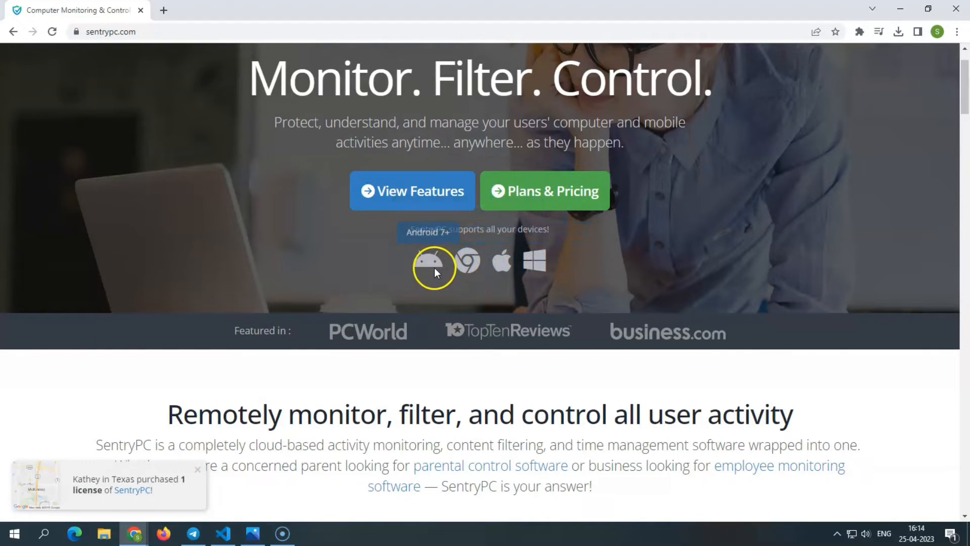
pyautogui.moveTo(534, 260)
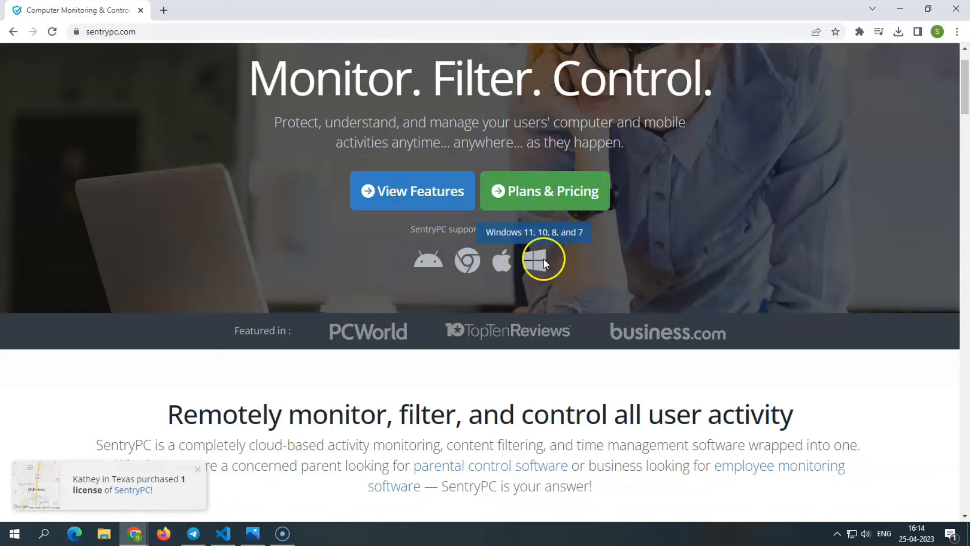
pyautogui.moveTo(467, 263)
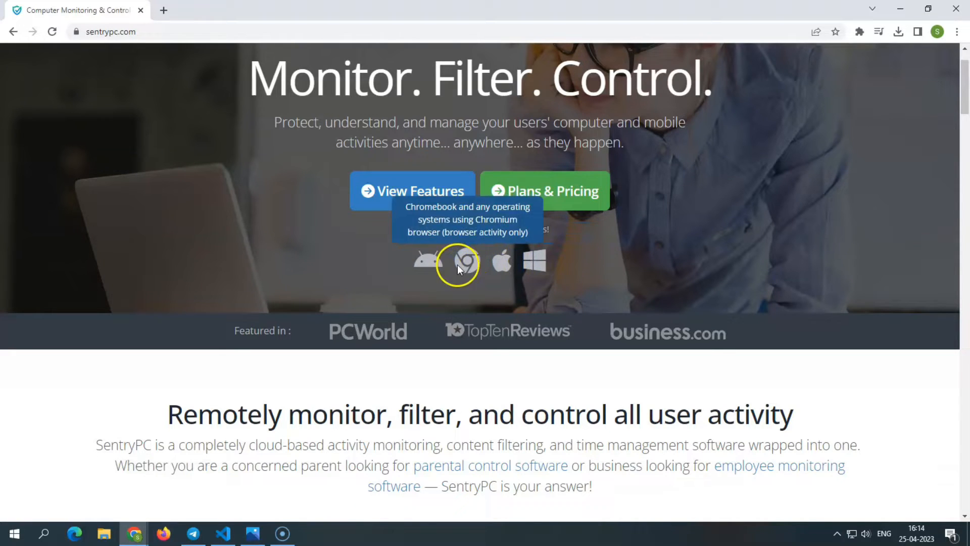
pyautogui.scroll(-3)
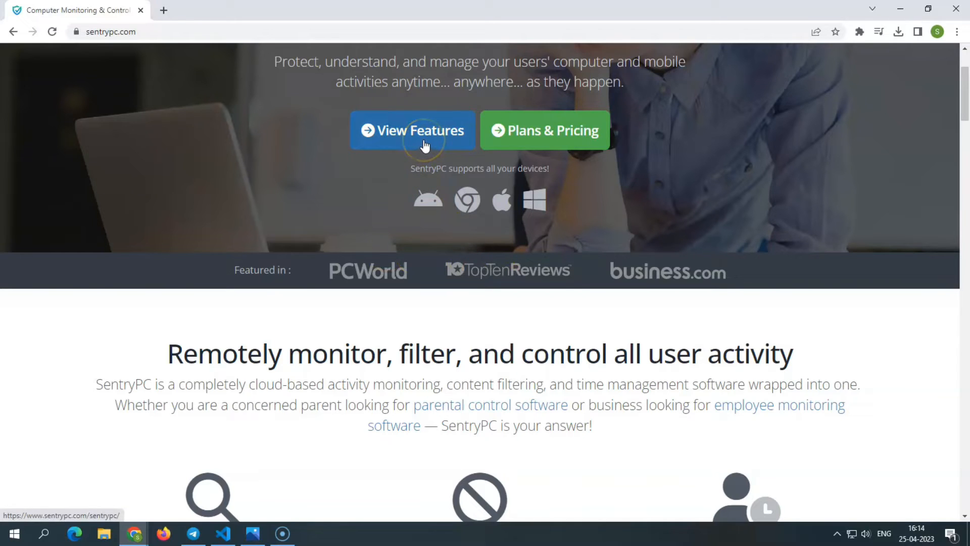
pyautogui.scroll(-3)
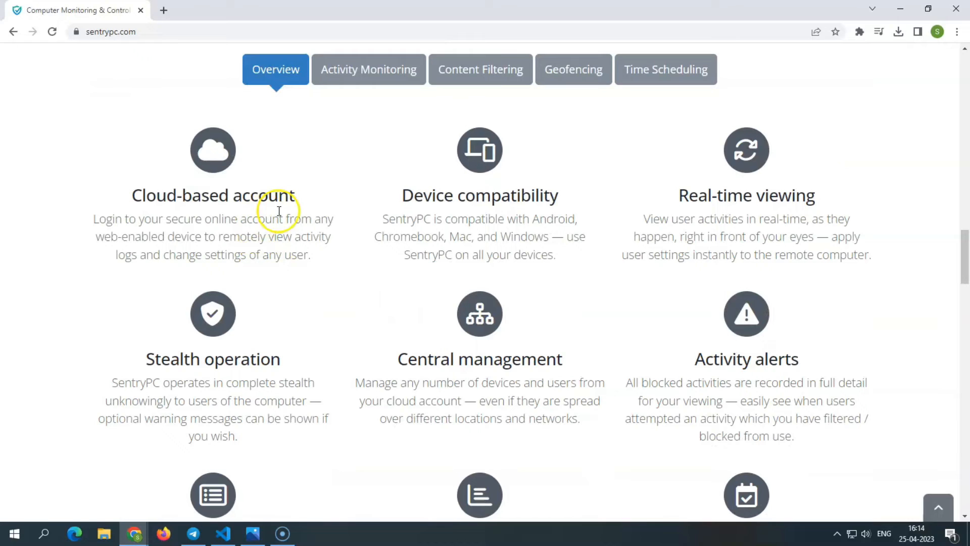
pyautogui.moveTo(399, 203)
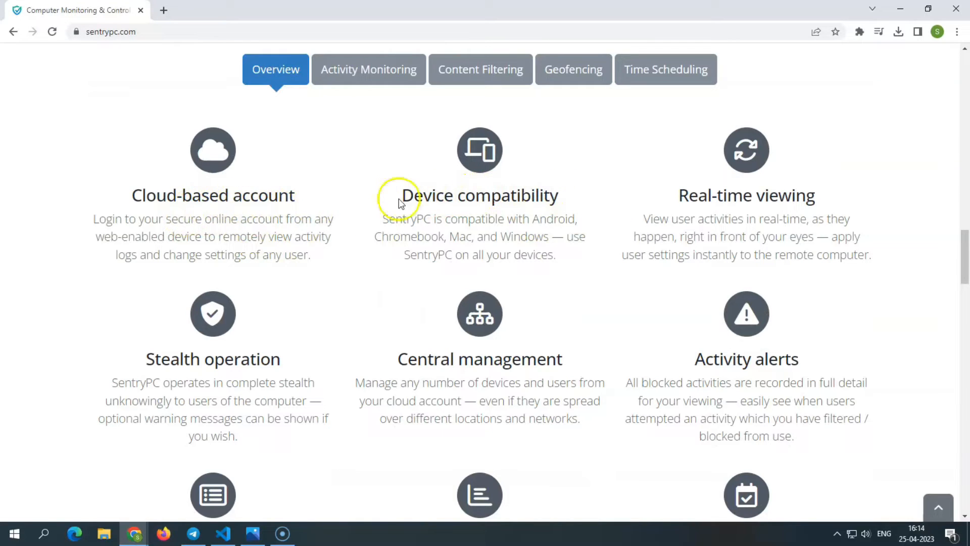
pyautogui.moveTo(762, 214)
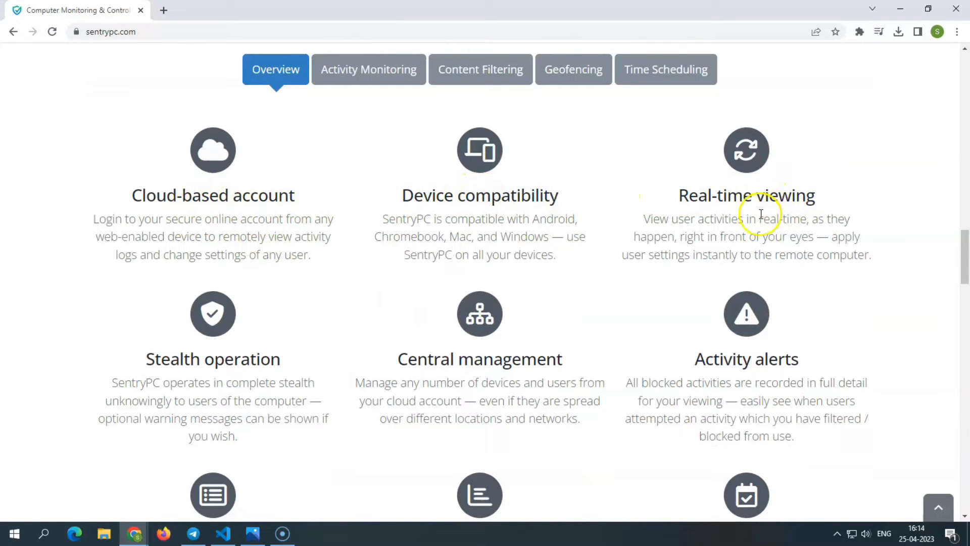
pyautogui.moveTo(526, 376)
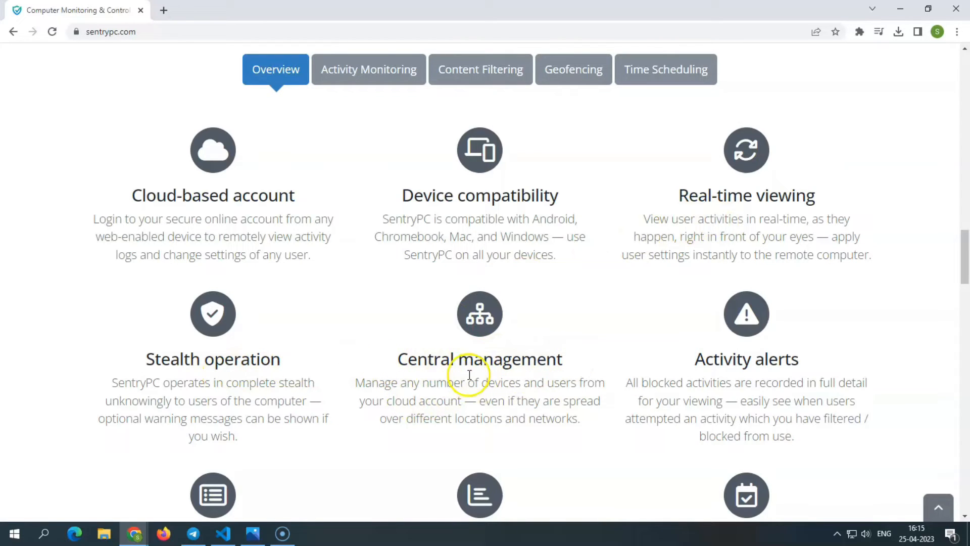
pyautogui.moveTo(761, 368)
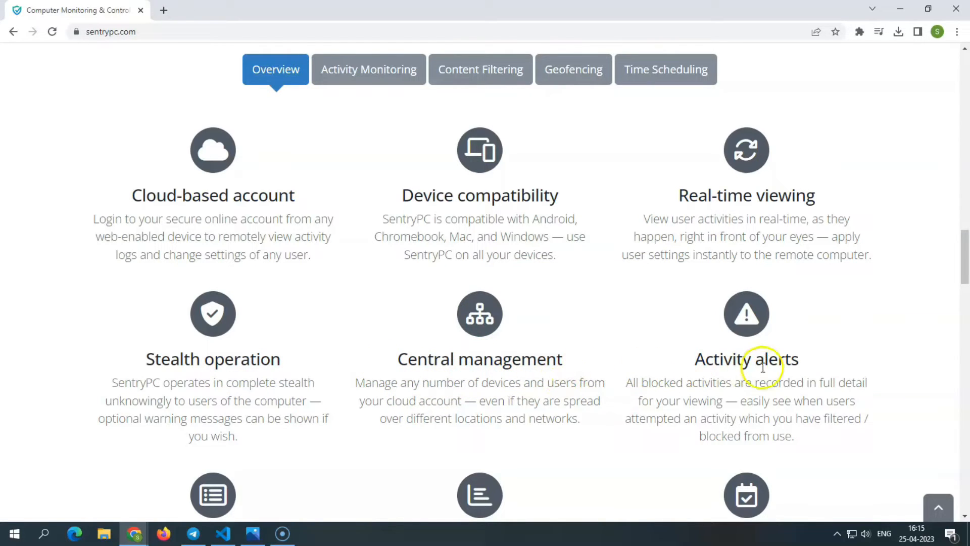
pyautogui.moveTo(711, 371)
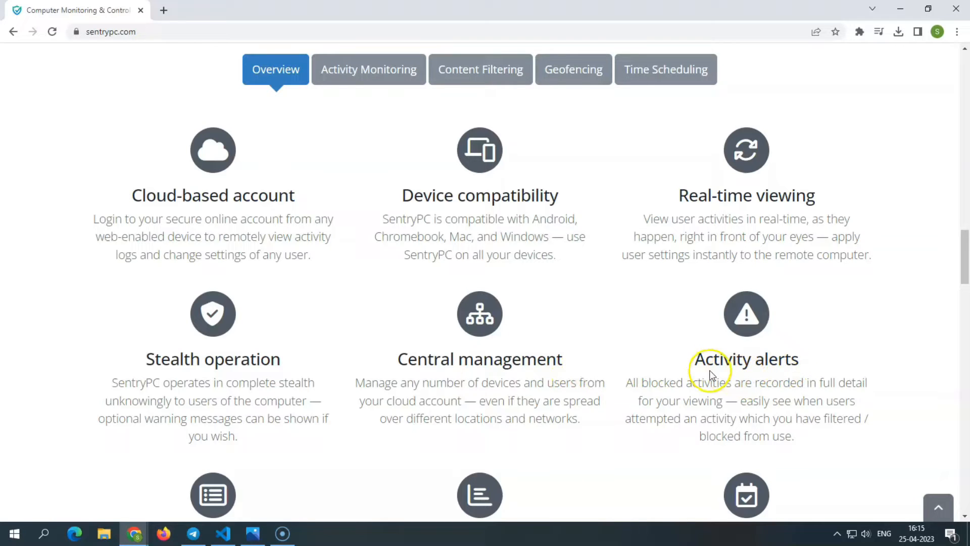
# - Scroll the Overview feature cards down to Top usage reports, Visual charts, Download archives and Free updates
pyautogui.scroll(-3)
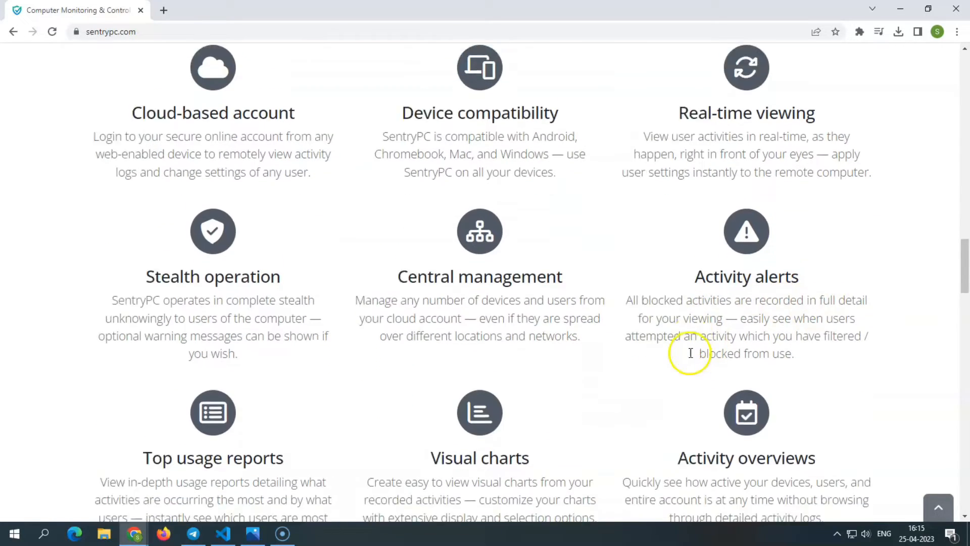
pyautogui.scroll(-3)
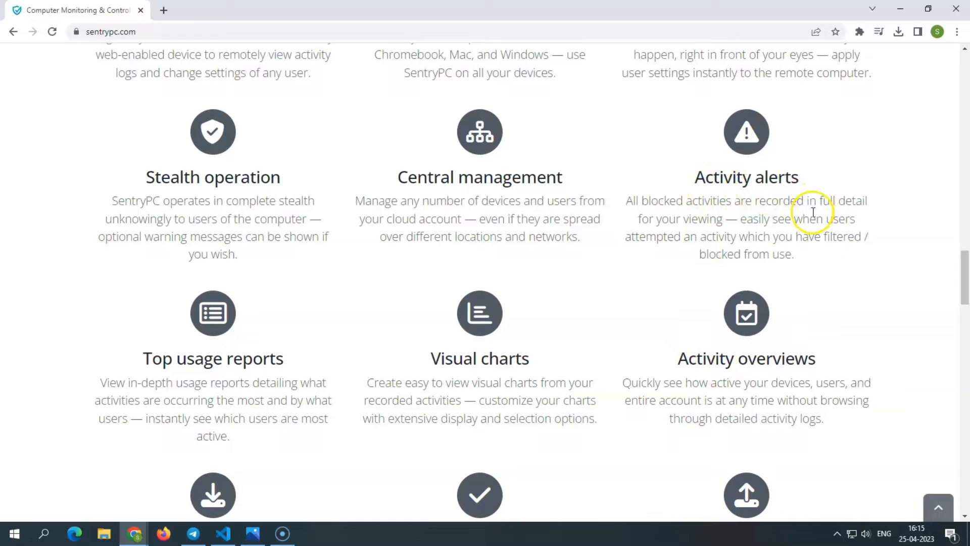
pyautogui.moveTo(452, 265)
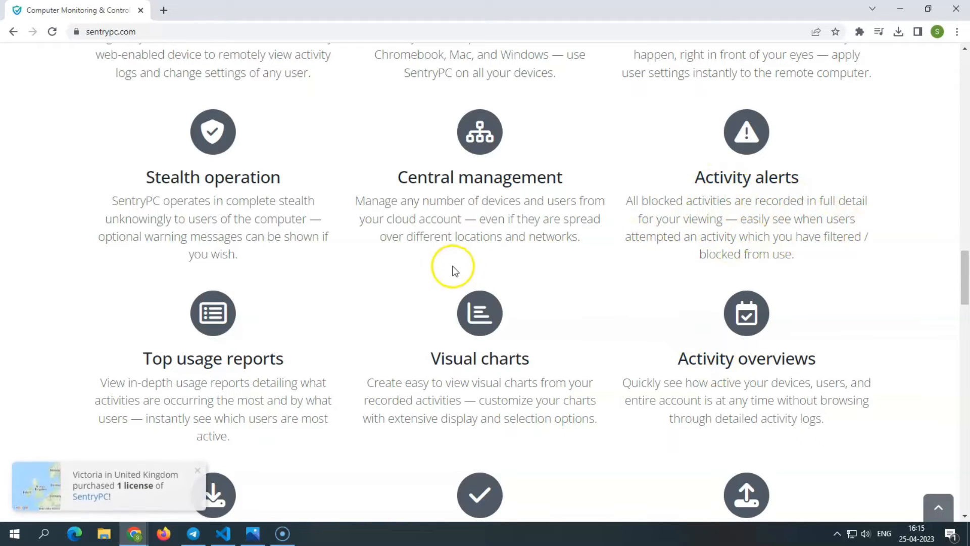
pyautogui.moveTo(146, 357)
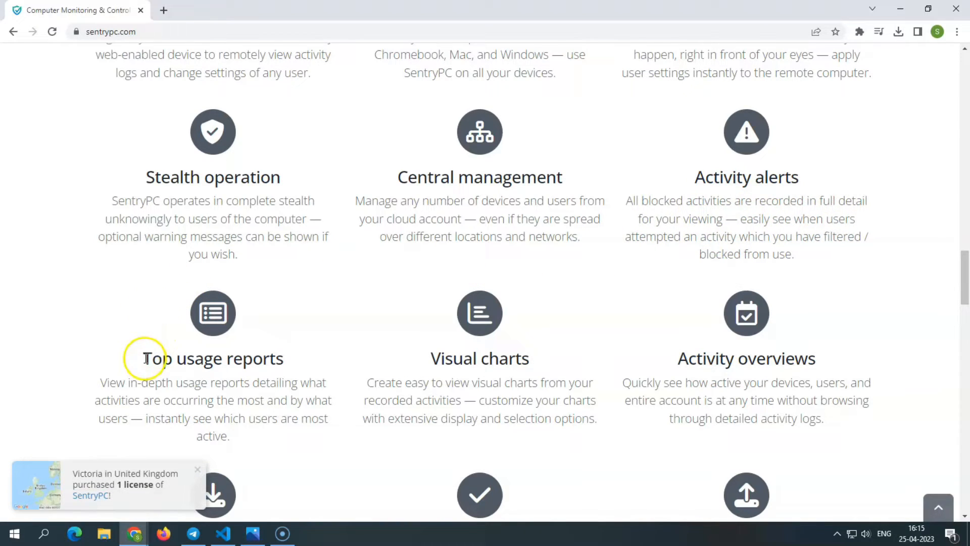
pyautogui.moveTo(252, 361)
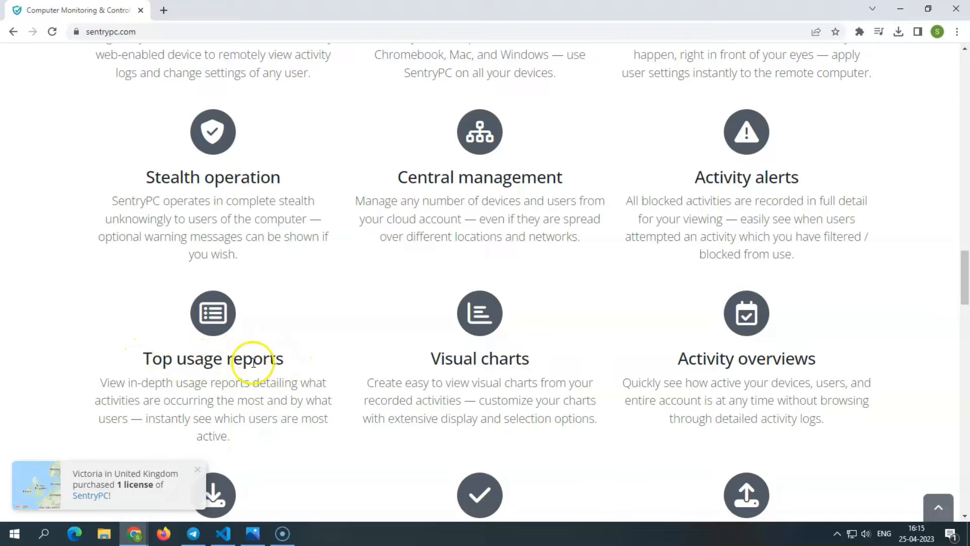
pyautogui.moveTo(279, 364)
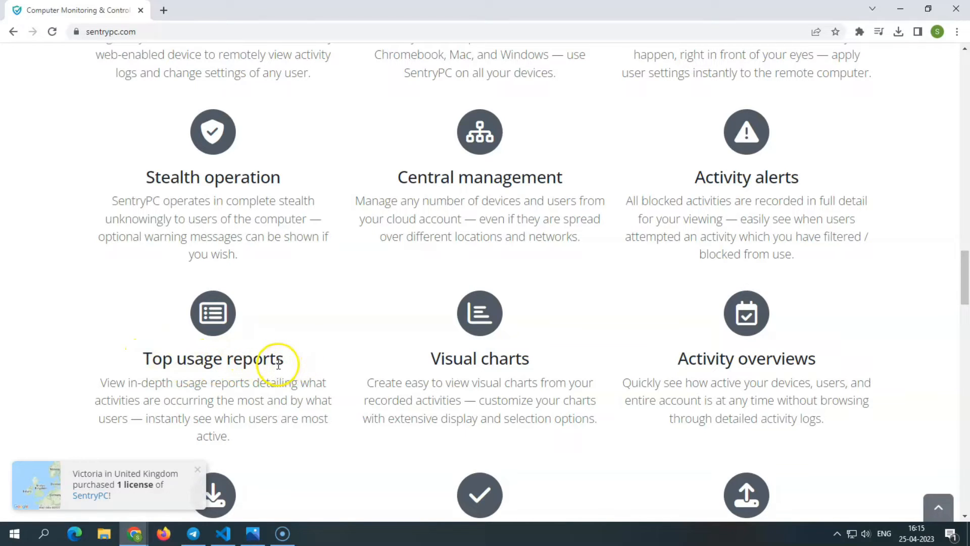
pyautogui.scroll(-3)
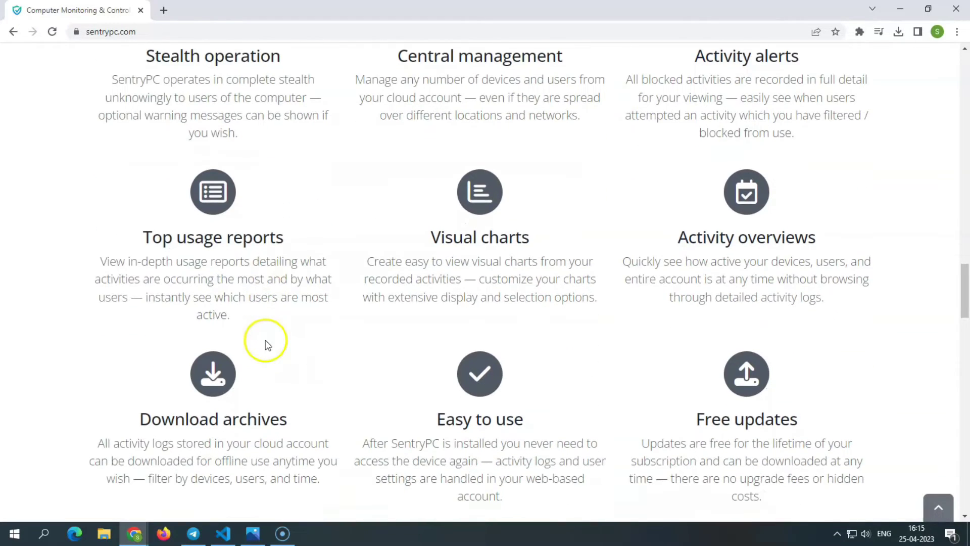
pyautogui.moveTo(266, 341)
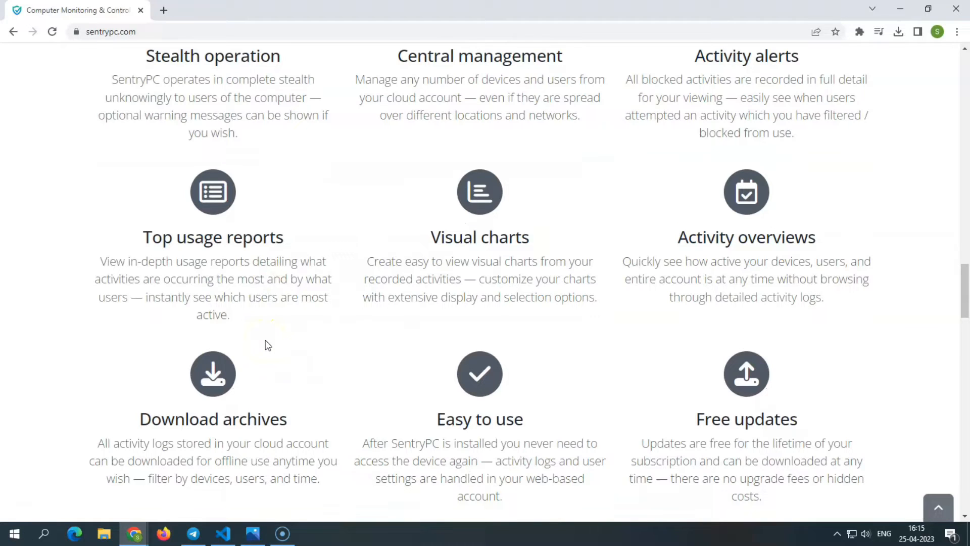
pyautogui.moveTo(457, 212)
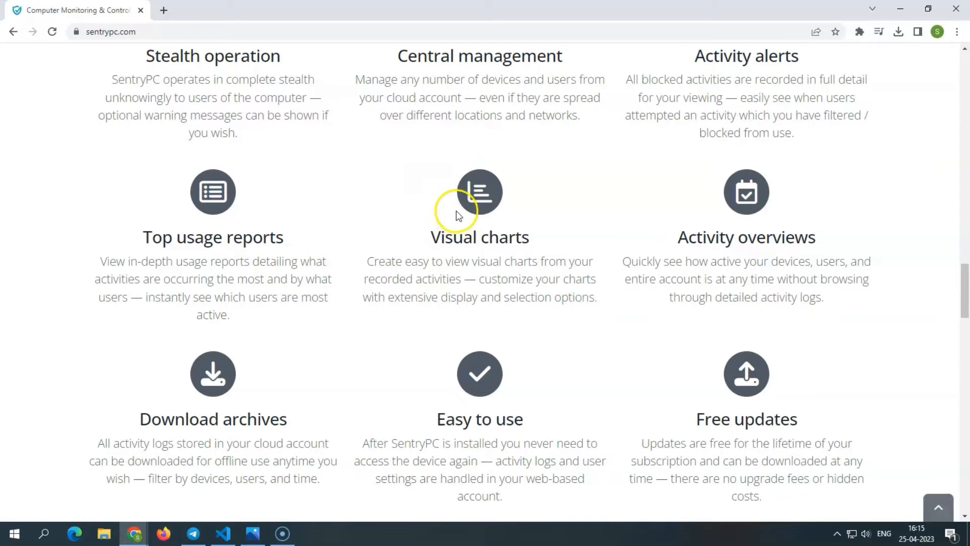
pyautogui.moveTo(473, 310)
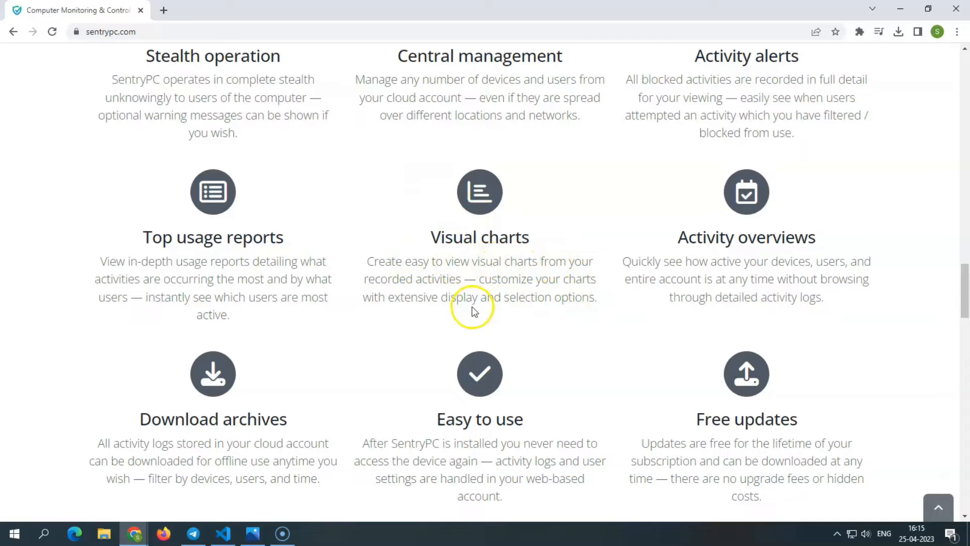
pyautogui.moveTo(585, 286)
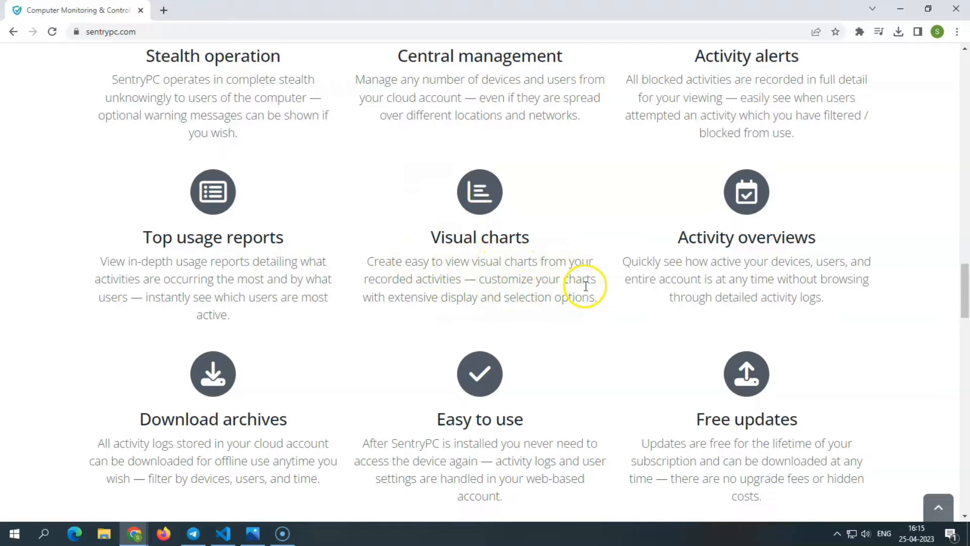
pyautogui.moveTo(706, 279)
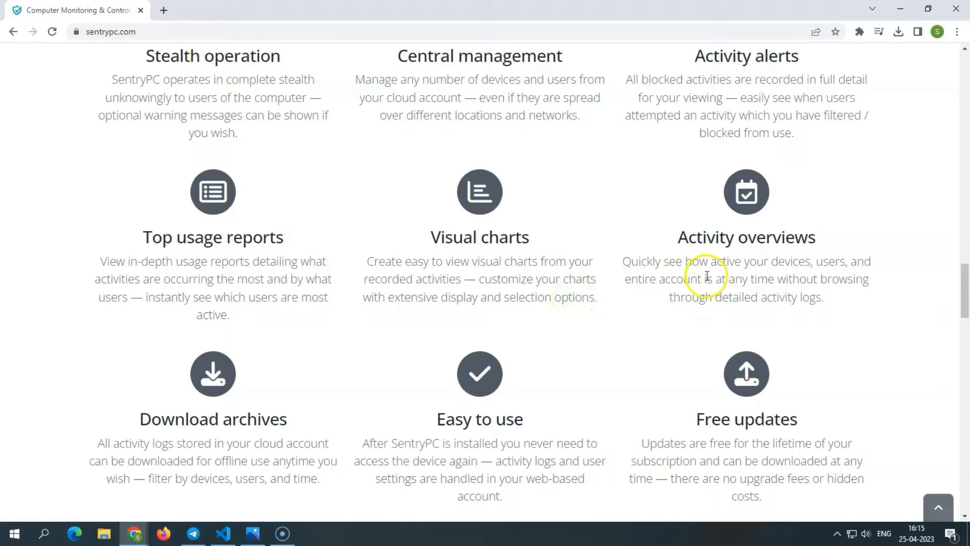
pyautogui.moveTo(752, 276)
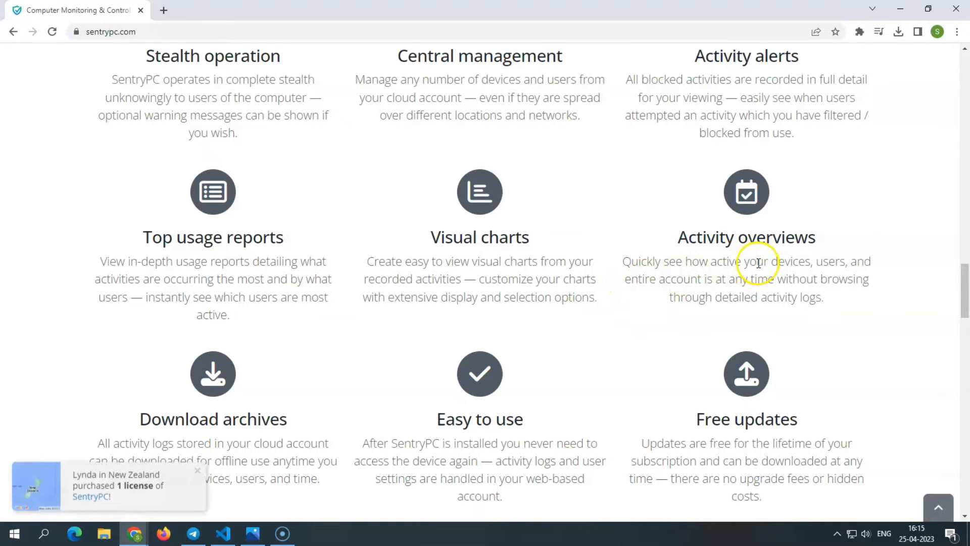
pyautogui.moveTo(786, 265)
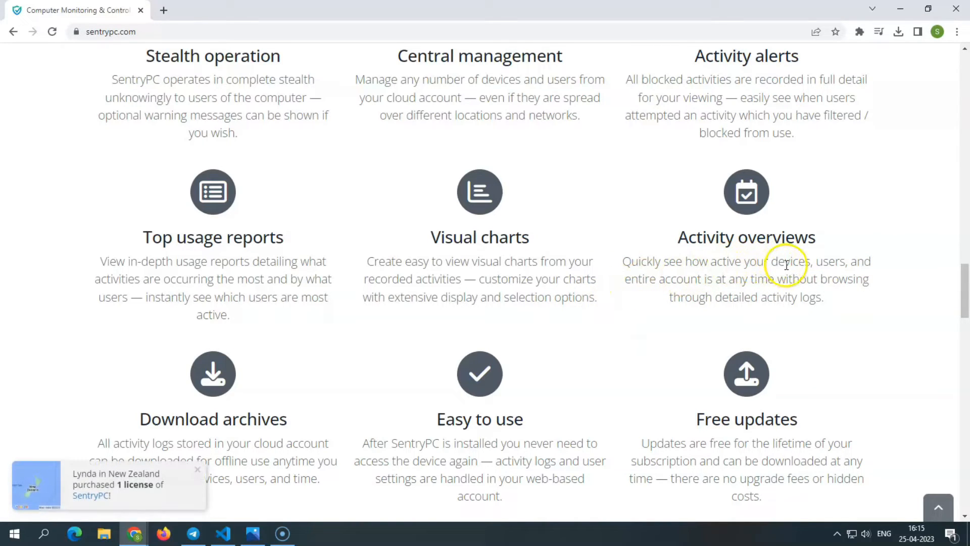
pyautogui.moveTo(443, 339)
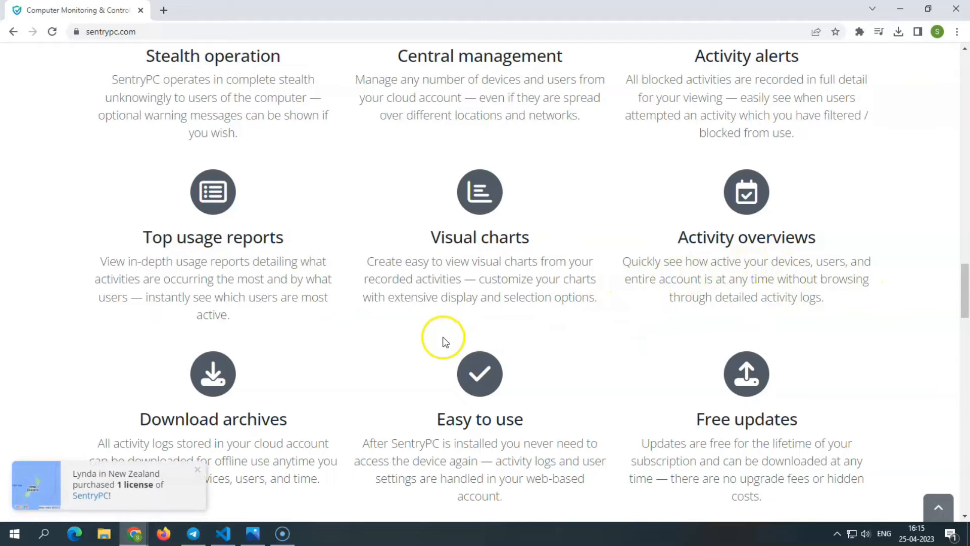
# - Scroll the homepage features grid down to the 'See all features' link above 'What is SentryPC'
pyautogui.scroll(-3)
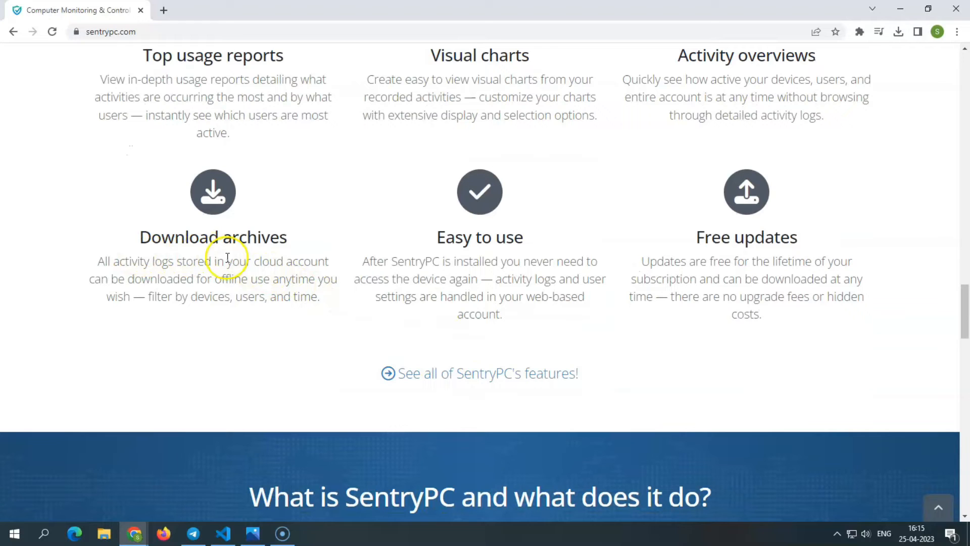
pyautogui.moveTo(688, 256)
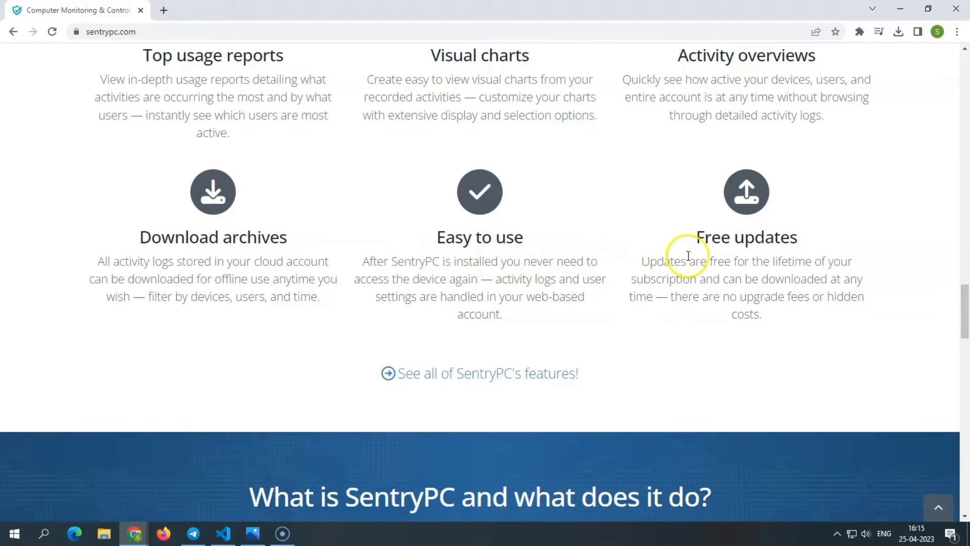
pyautogui.moveTo(424, 244)
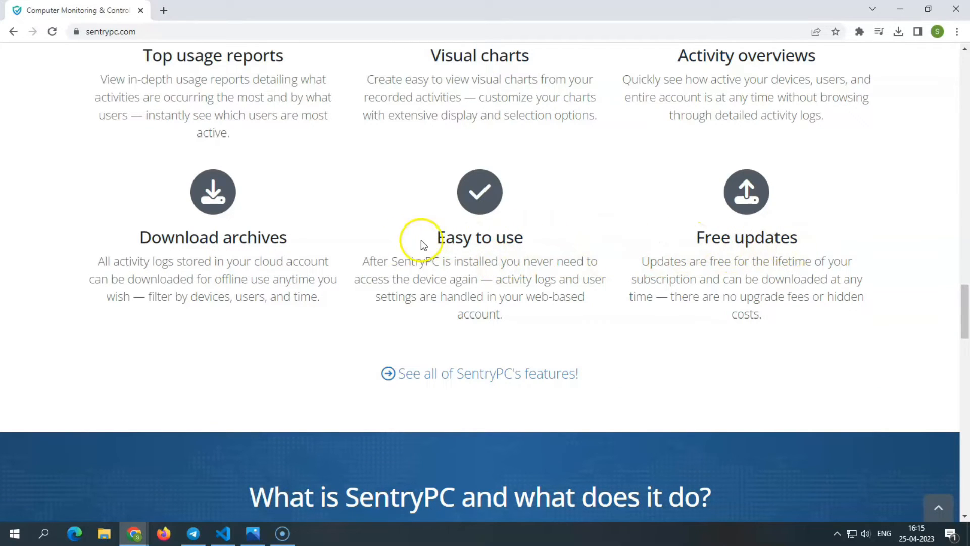
pyautogui.moveTo(500, 241)
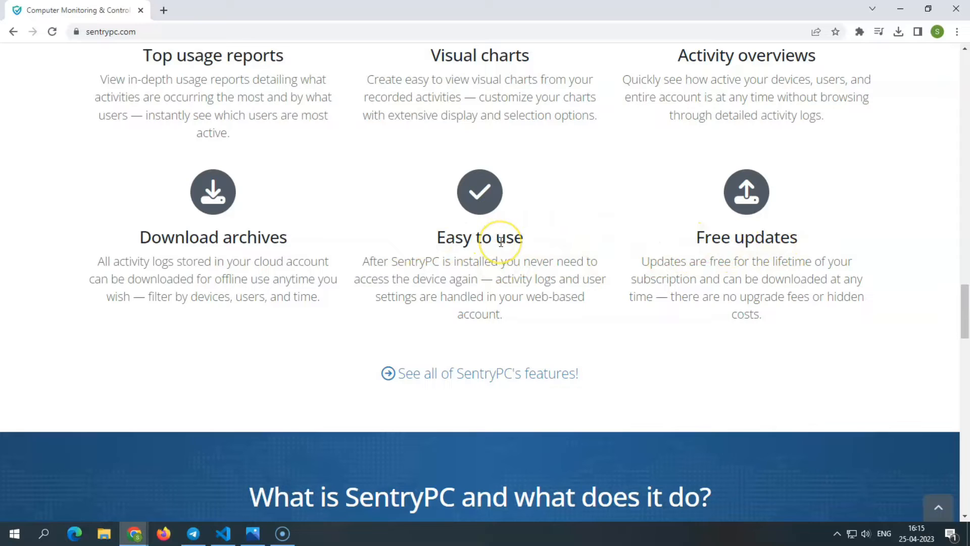
pyautogui.moveTo(275, 319)
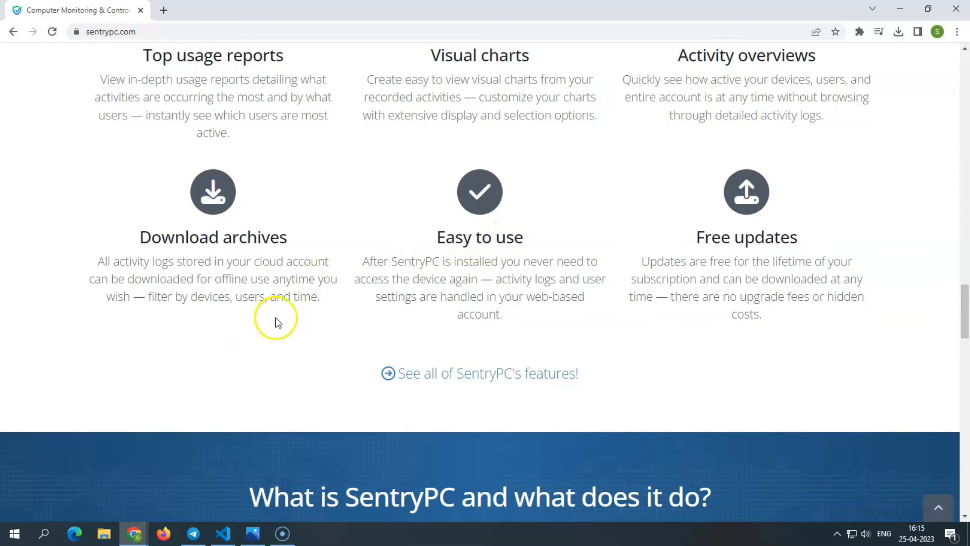
pyautogui.moveTo(280, 288)
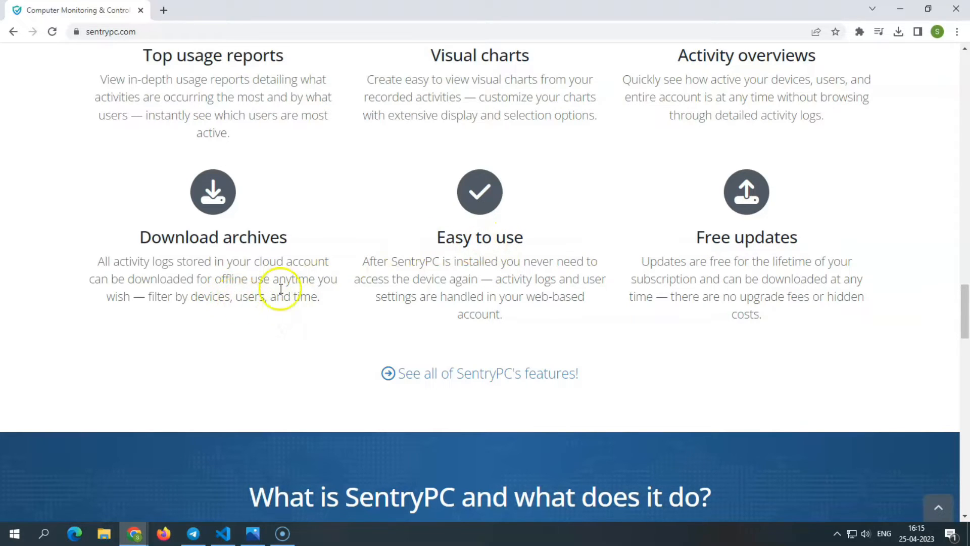
pyautogui.moveTo(568, 298)
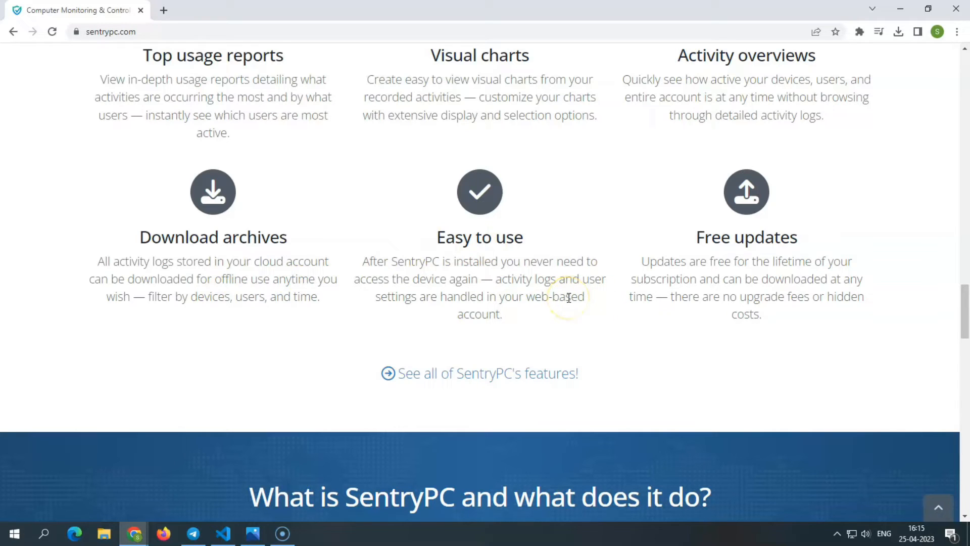
pyautogui.moveTo(569, 298)
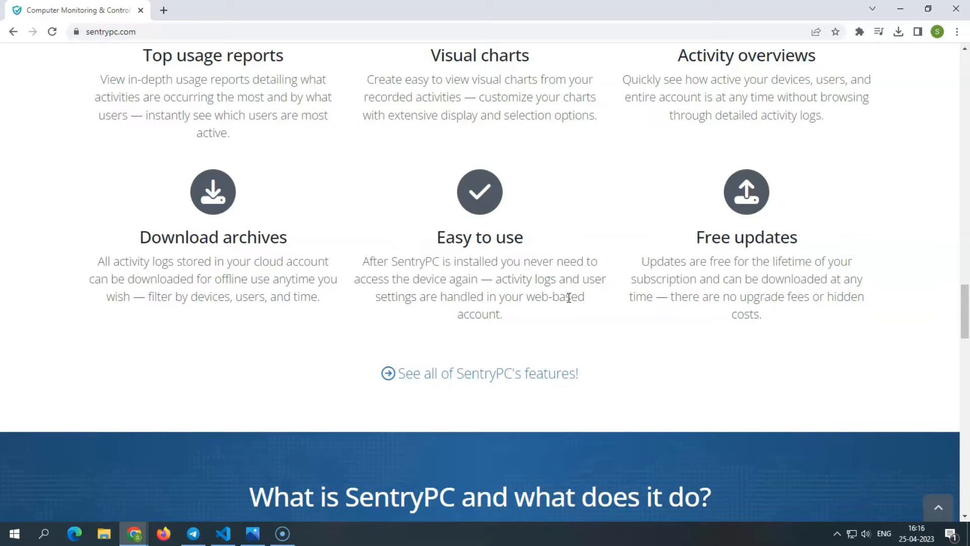
pyautogui.moveTo(790, 253)
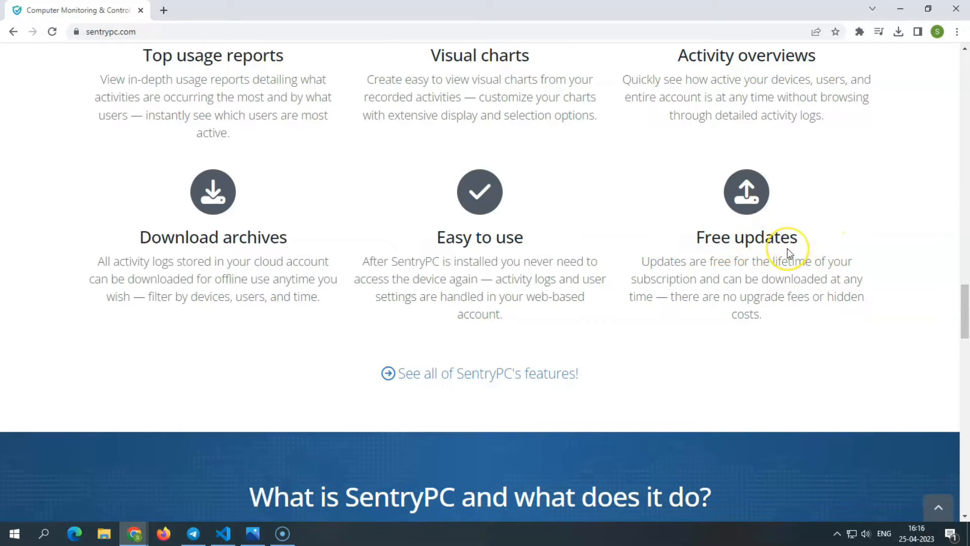
pyautogui.moveTo(749, 244)
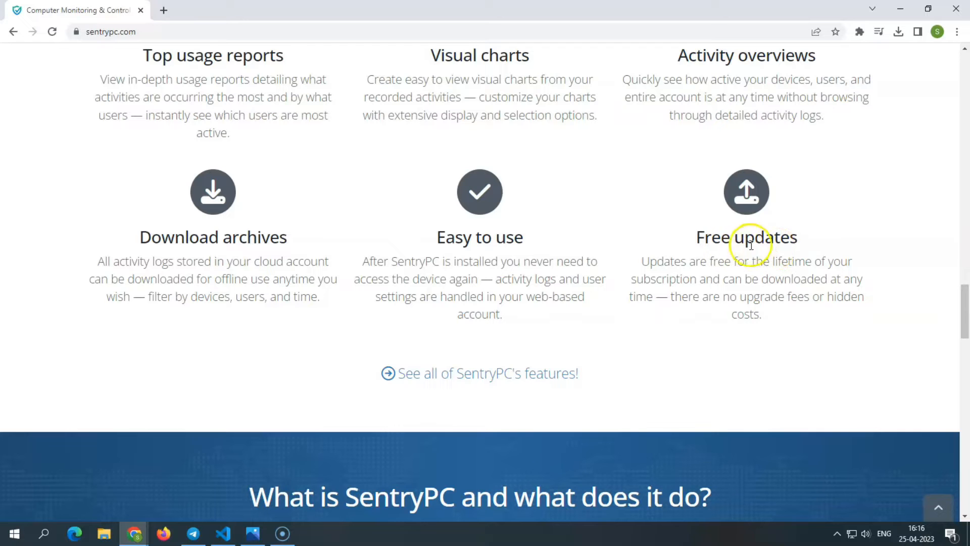
# - Scroll to the Download archives, Easy to use and Free updates row and reach the full features page
pyautogui.scroll(-3)
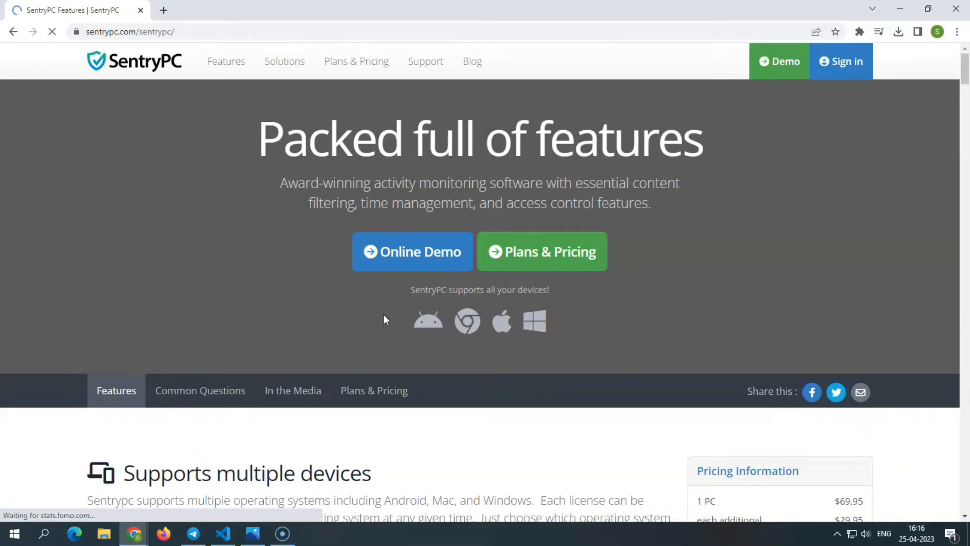
# - Filter the Features page to Windows-supported features and scroll through the list
pyautogui.scroll(-3)
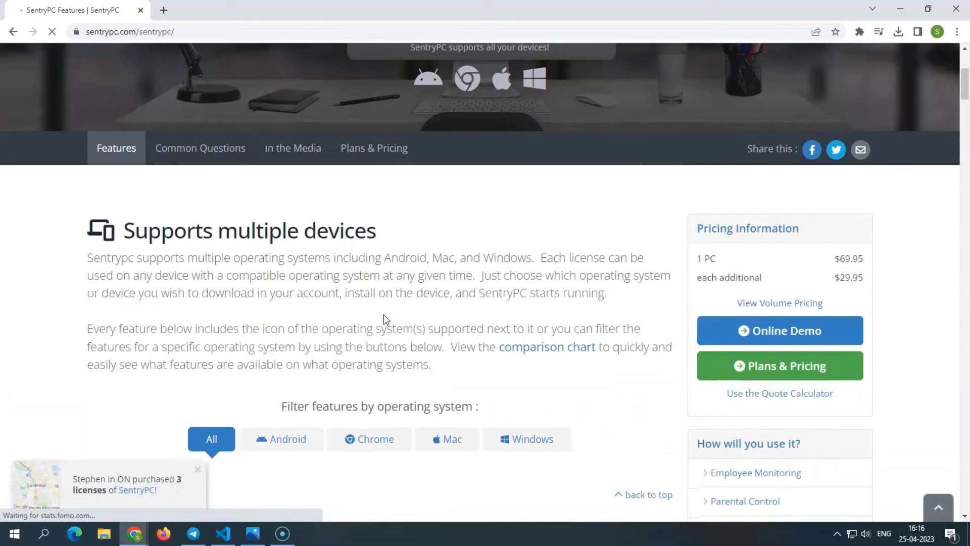
pyautogui.scroll(-3)
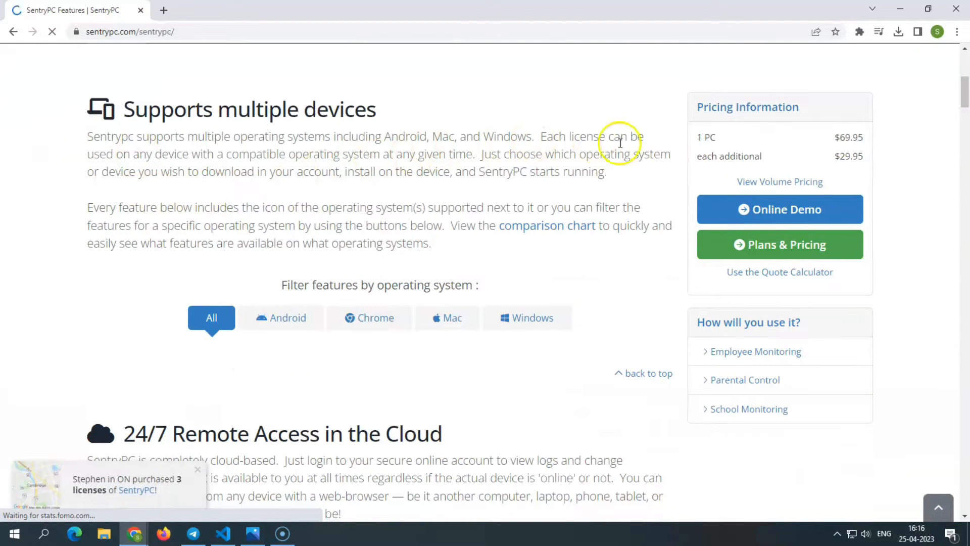
pyautogui.click(281, 317)
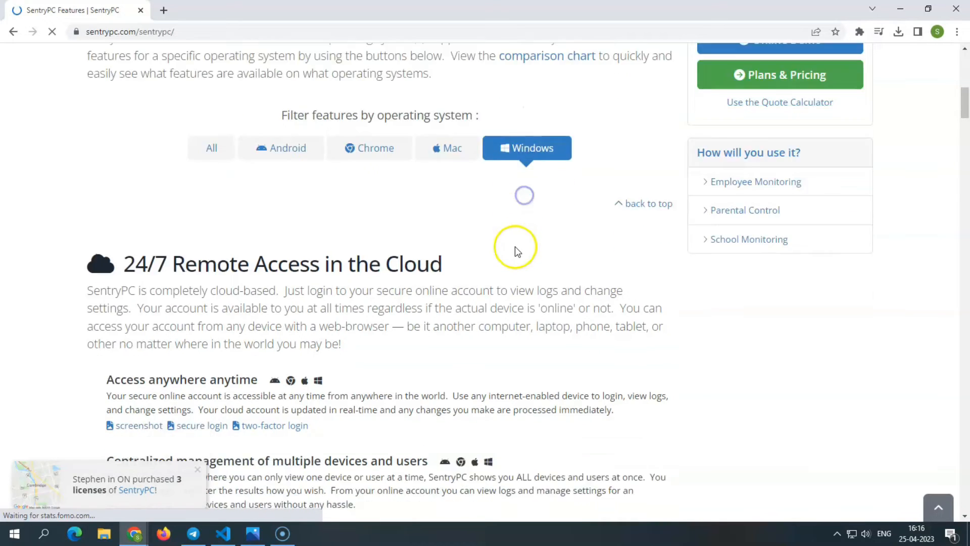
pyautogui.scroll(-3)
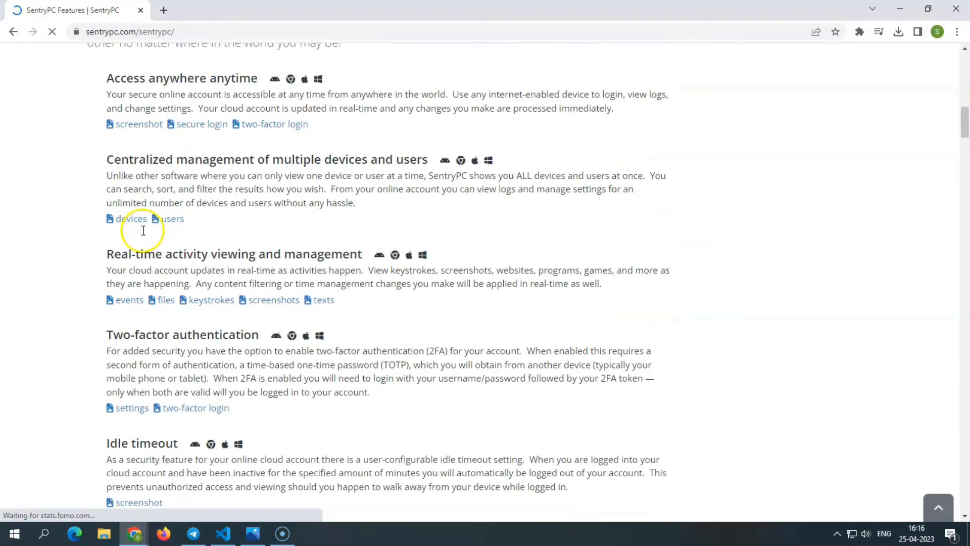
pyautogui.scroll(-3)
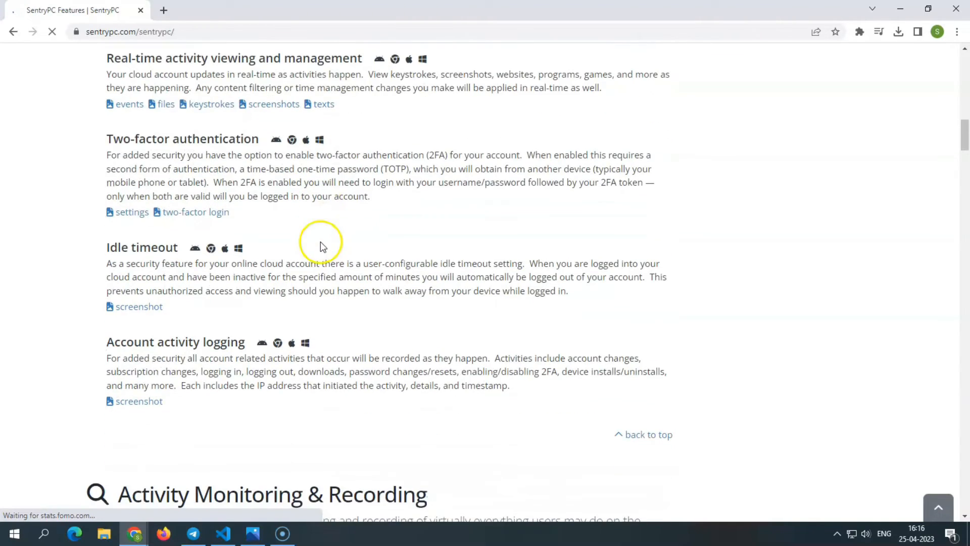
pyautogui.scroll(-3)
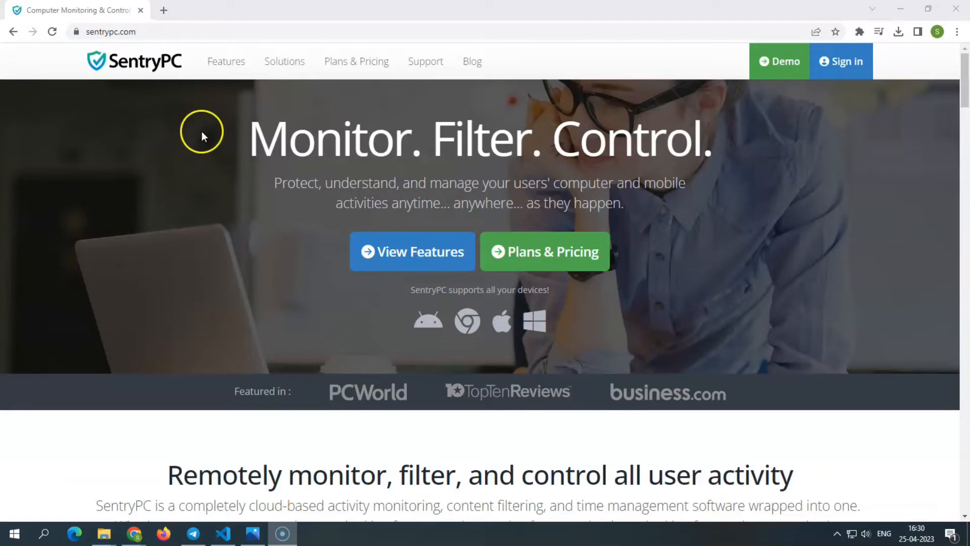
# - Return home and open the Plans & Pricing page with Basic, Business 50 and Business 100 plans
pyautogui.click(840, 62)
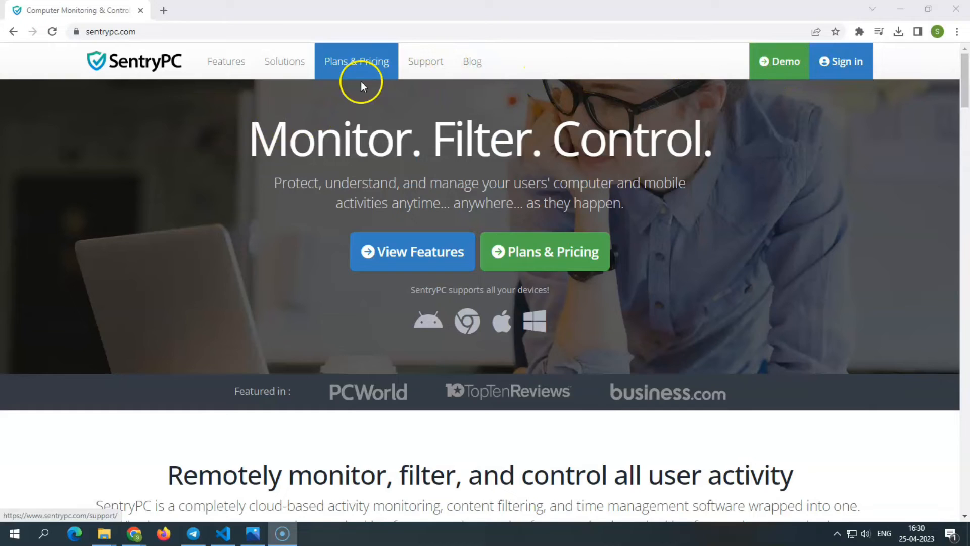
pyautogui.click(357, 60)
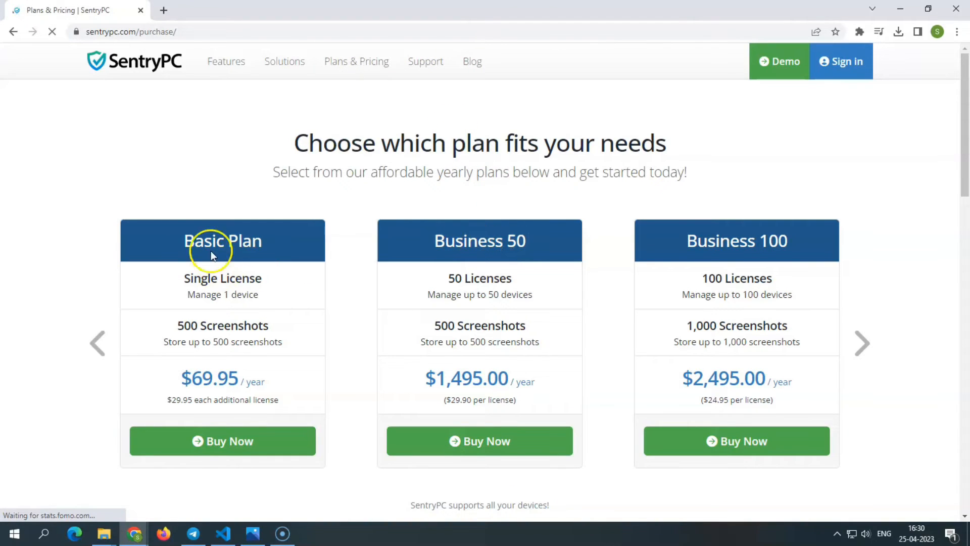
pyautogui.moveTo(331, 199)
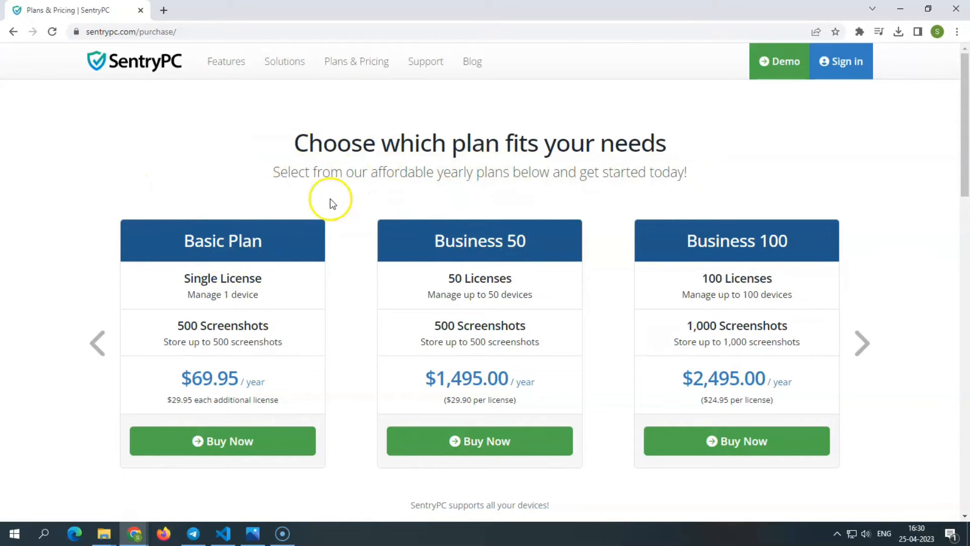
pyautogui.moveTo(156, 251)
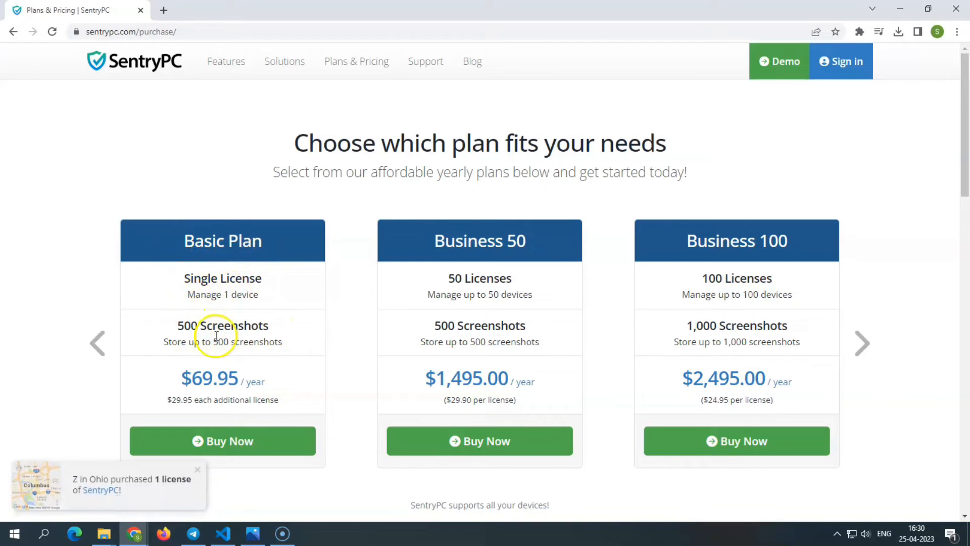
pyautogui.moveTo(195, 317)
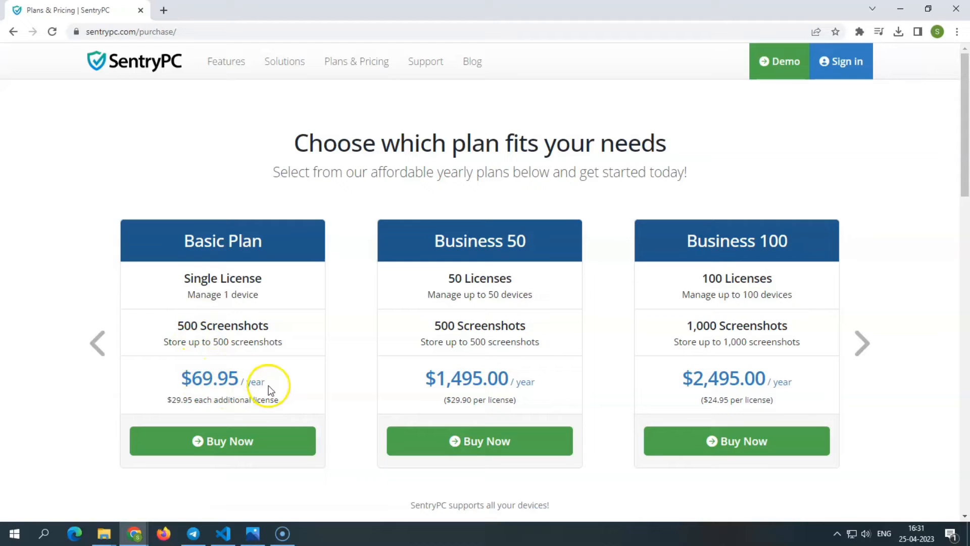
pyautogui.moveTo(172, 412)
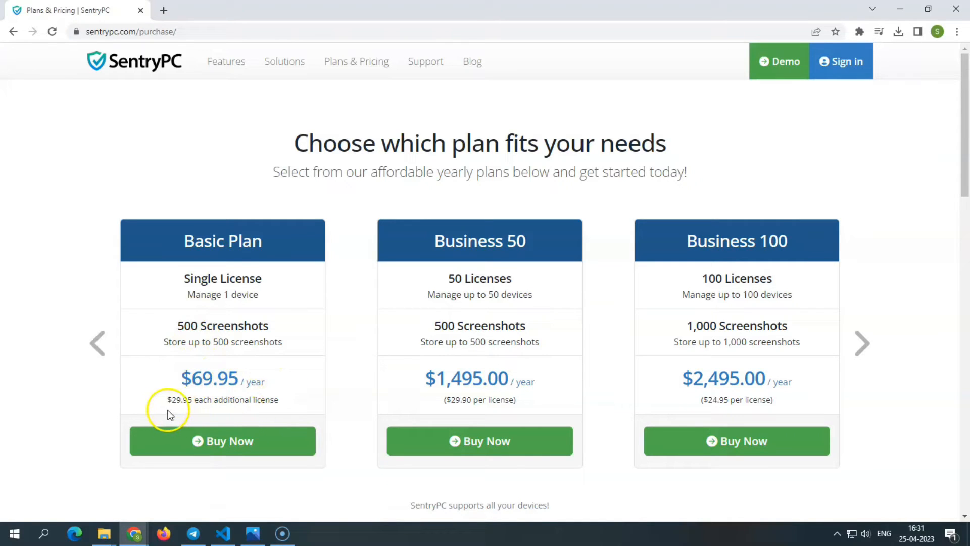
pyautogui.moveTo(170, 411)
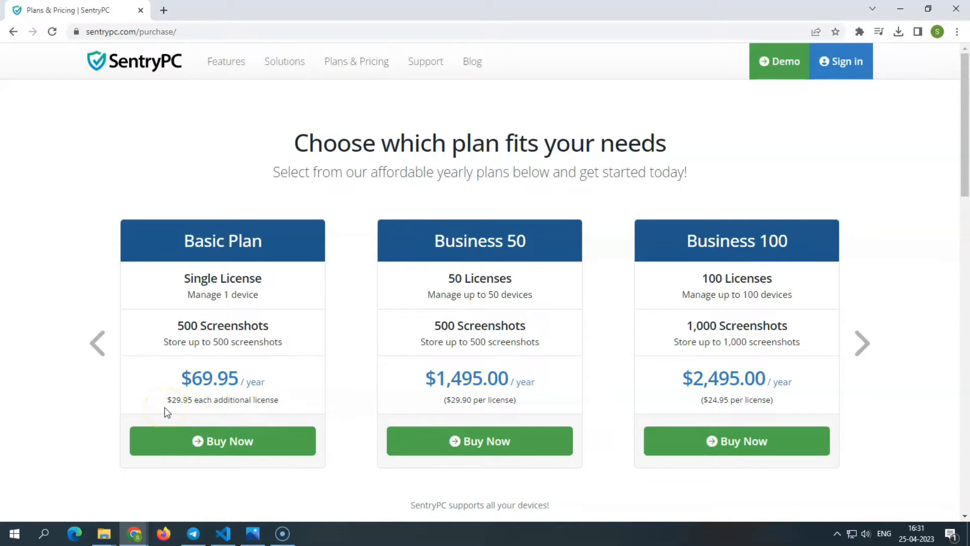
pyautogui.moveTo(479, 240)
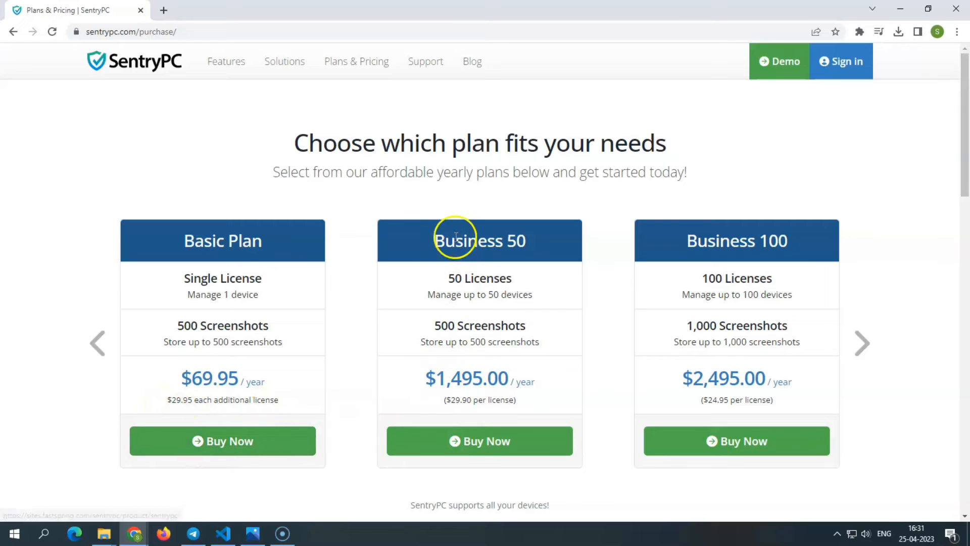
pyautogui.moveTo(507, 251)
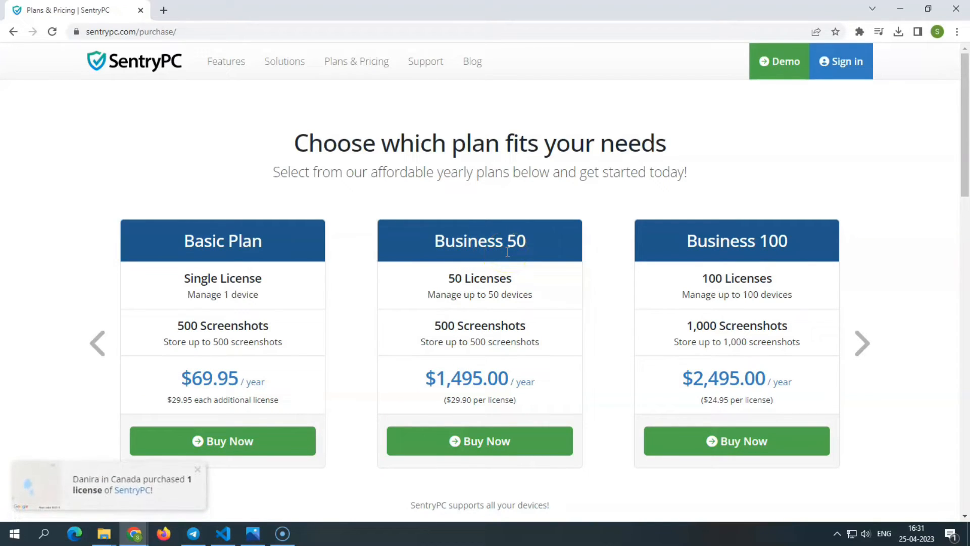
pyautogui.moveTo(545, 219)
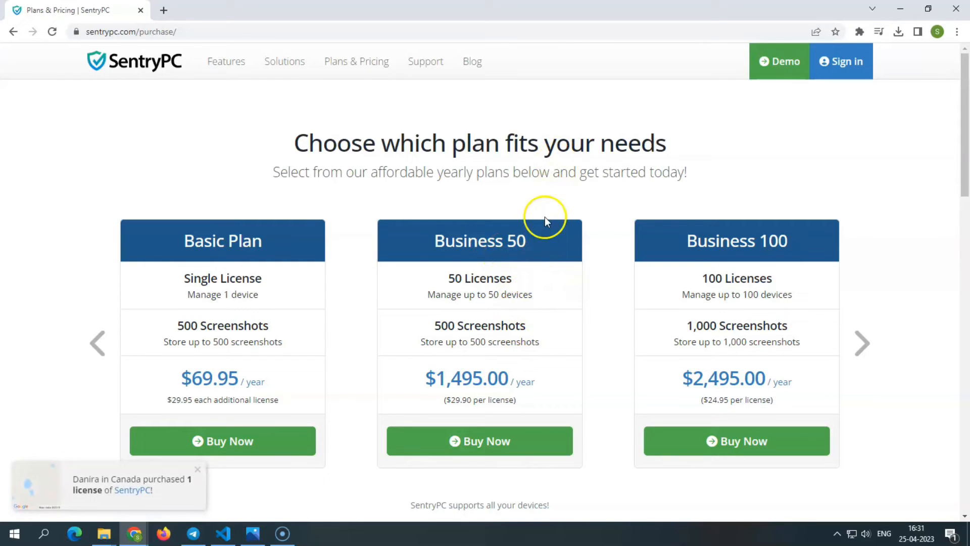
pyautogui.moveTo(473, 335)
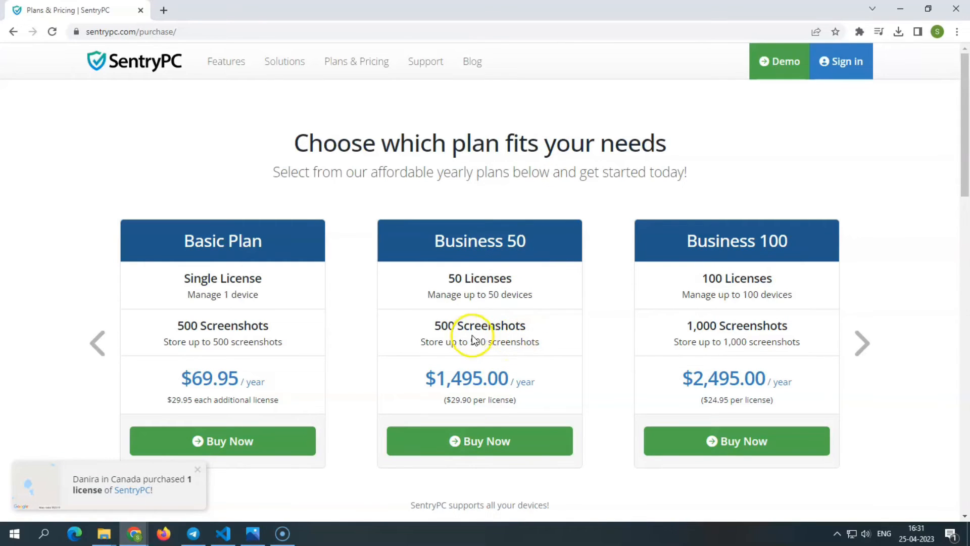
pyautogui.scroll(-3)
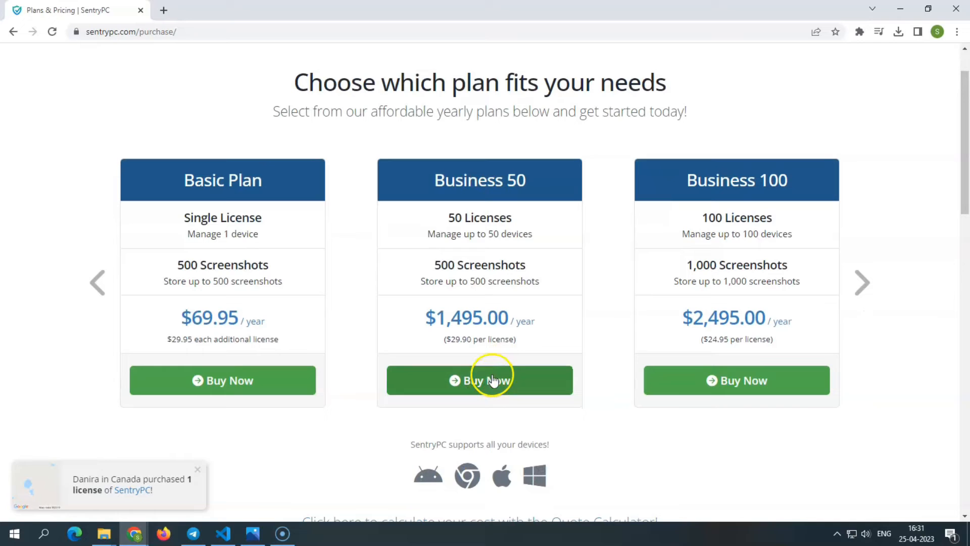
pyautogui.scroll(-3)
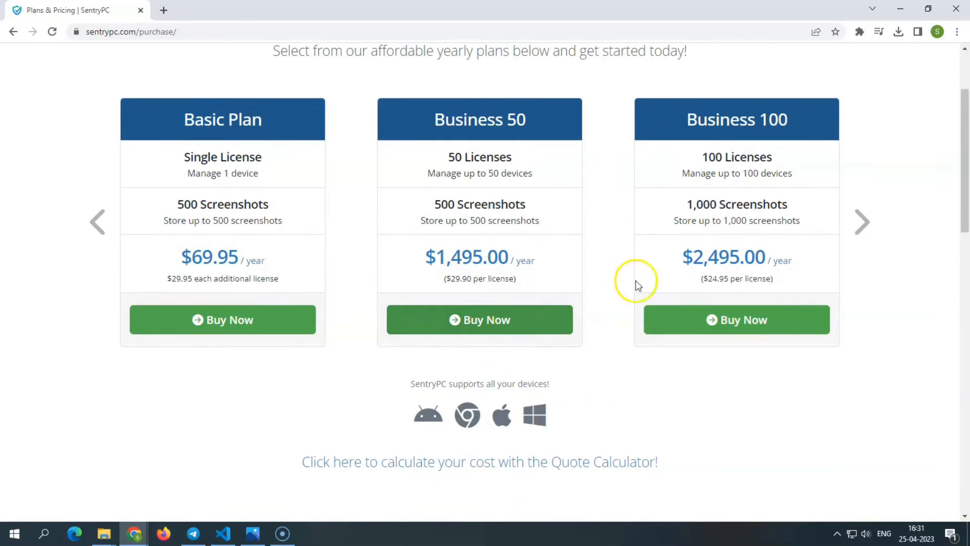
pyautogui.moveTo(484, 275)
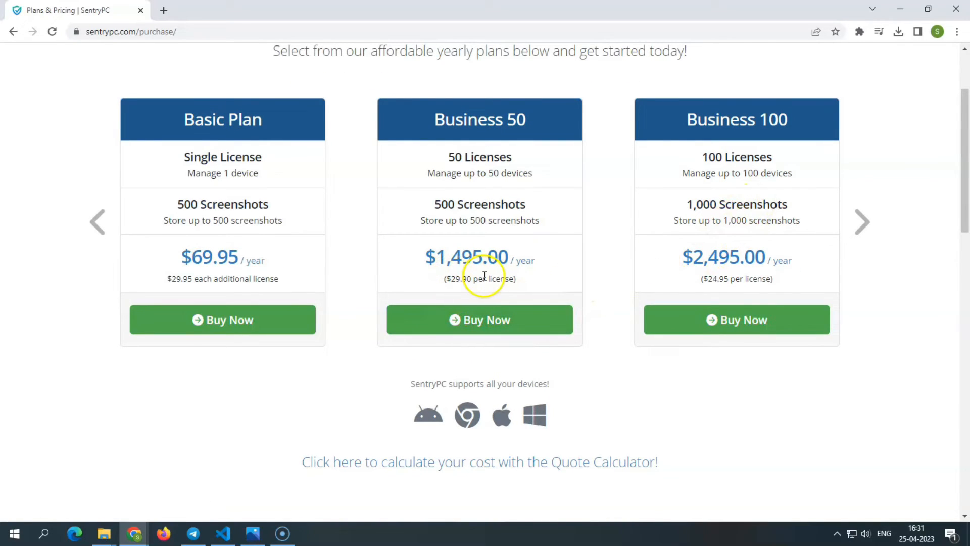
pyautogui.scroll(3)
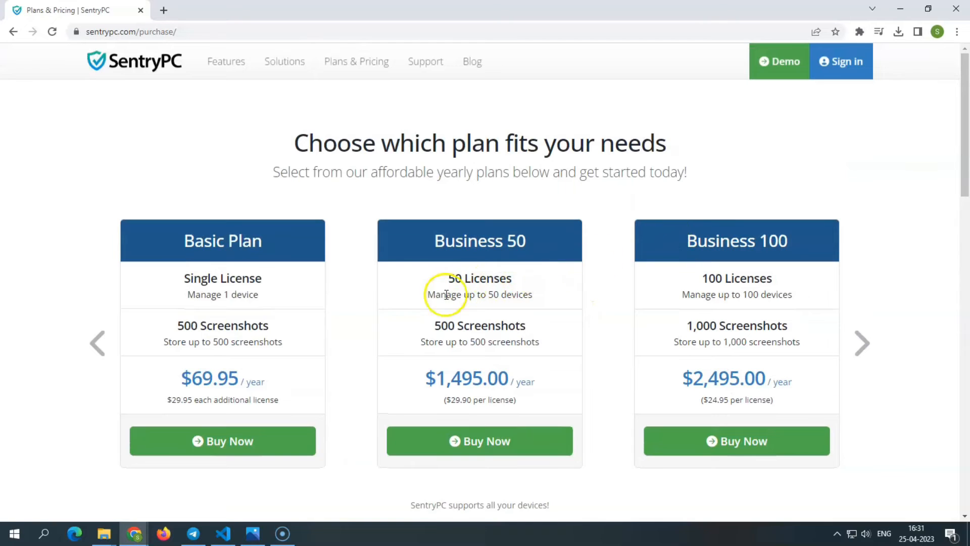
pyautogui.scroll(-3)
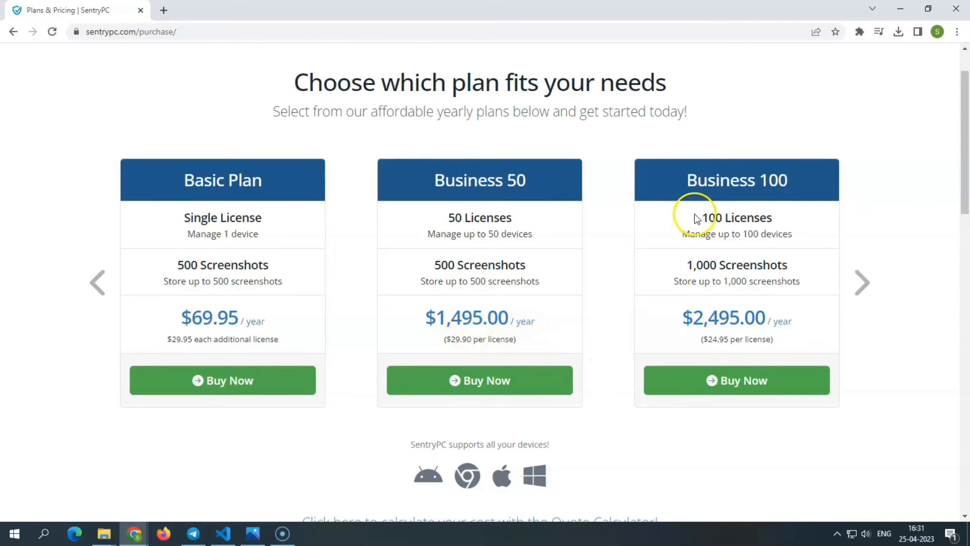
pyautogui.moveTo(732, 243)
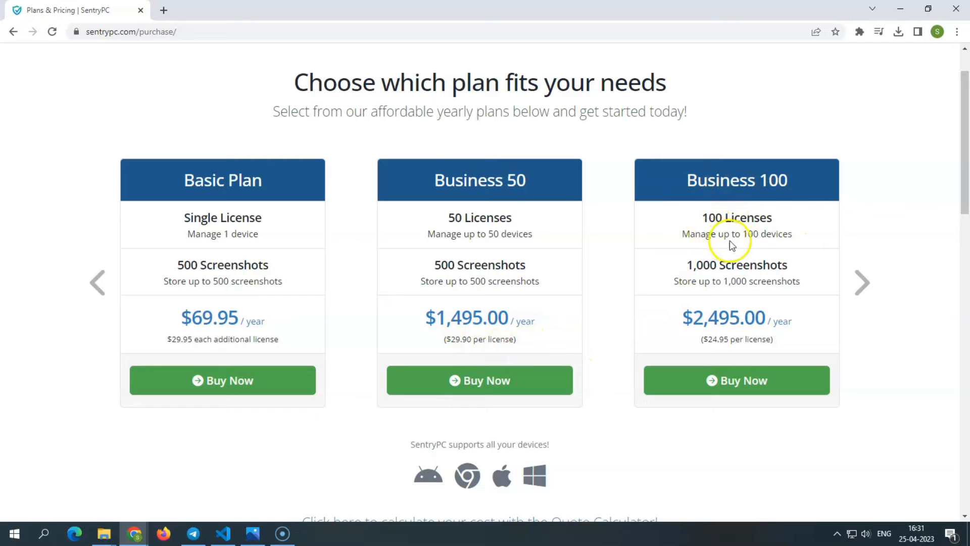
pyautogui.moveTo(692, 307)
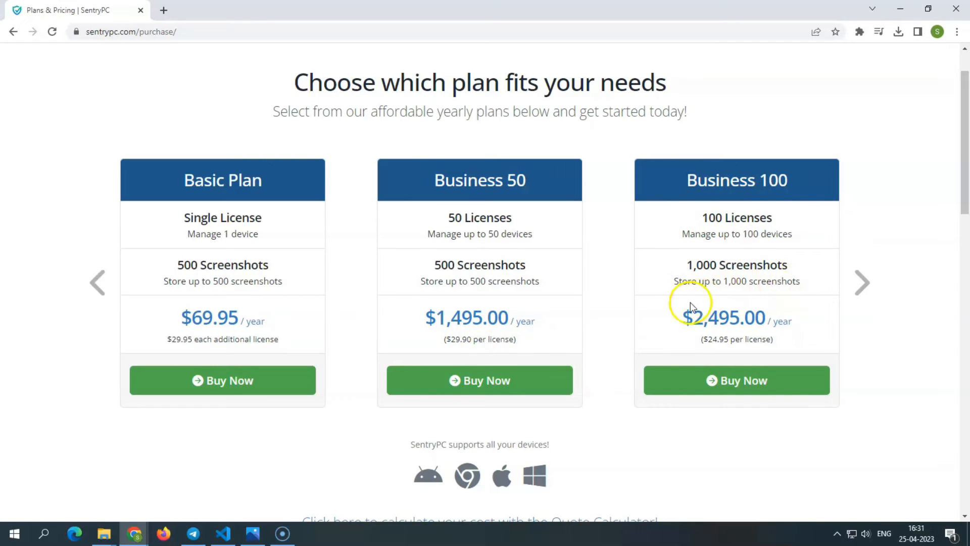
pyautogui.moveTo(704, 341)
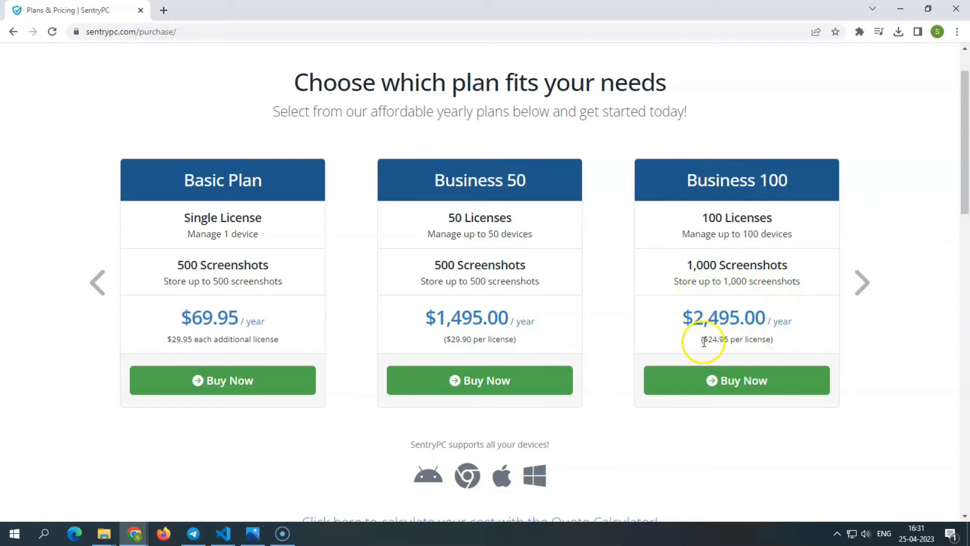
pyautogui.moveTo(746, 377)
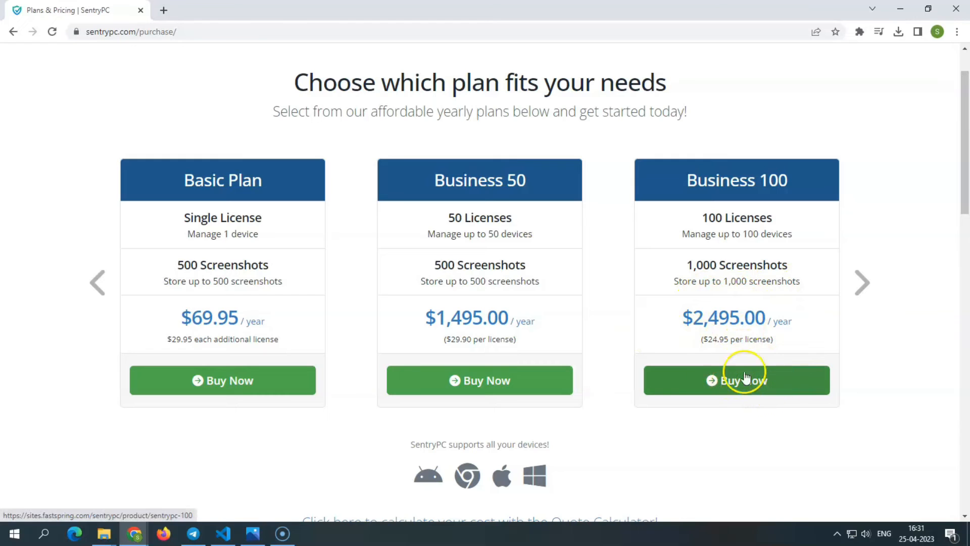
pyautogui.scroll(-3)
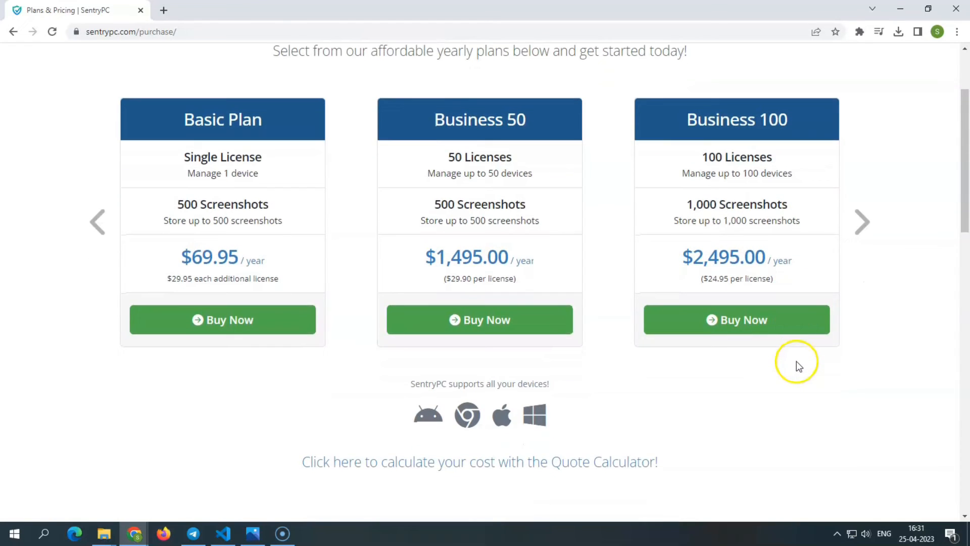
# - Scroll the Plans & Pricing page through additional benefits to the common questions, then back up to the benefits
pyautogui.scroll(-3)
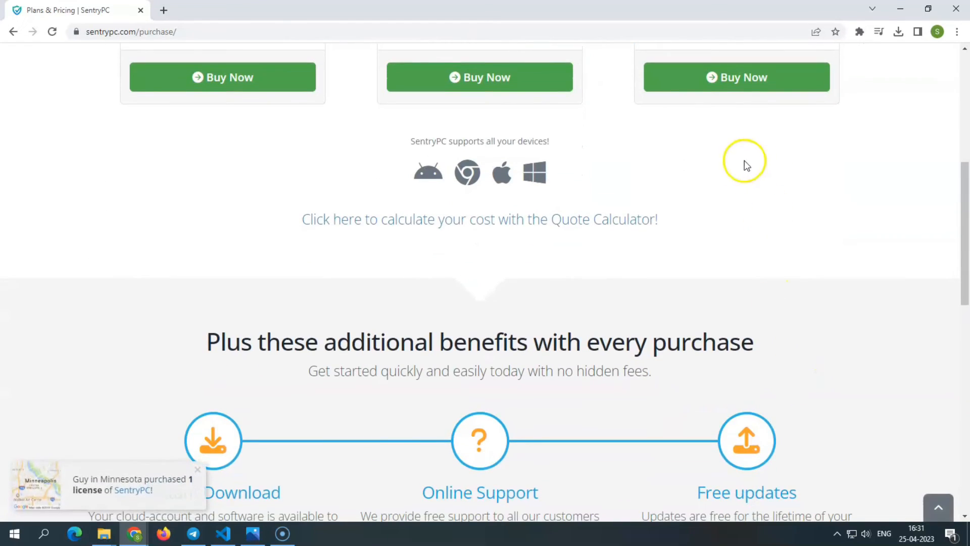
pyautogui.scroll(-3)
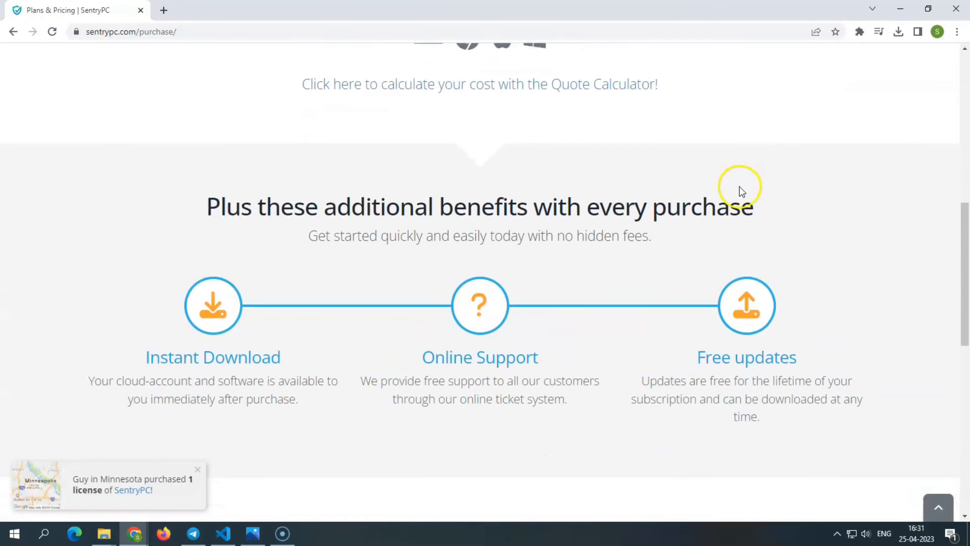
pyautogui.scroll(-3)
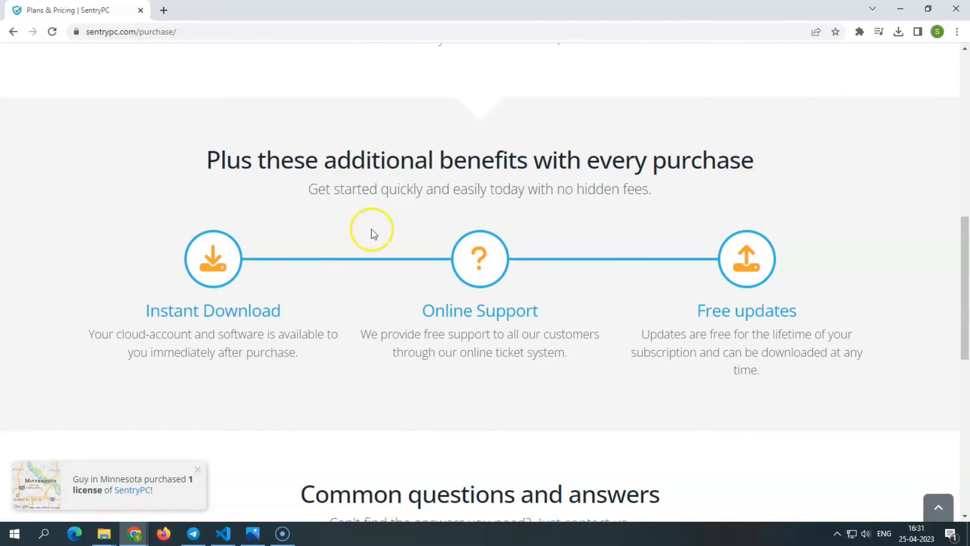
pyautogui.moveTo(724, 266)
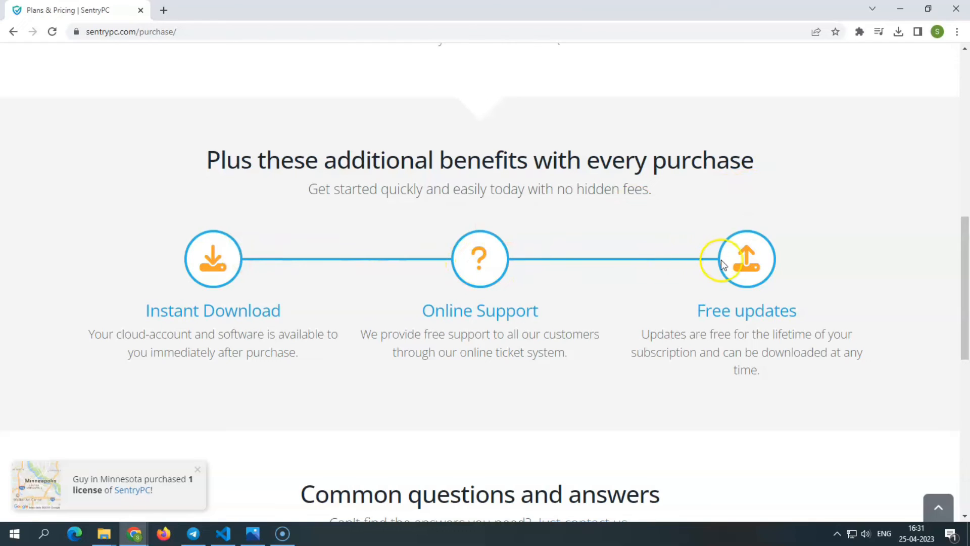
pyautogui.scroll(-3)
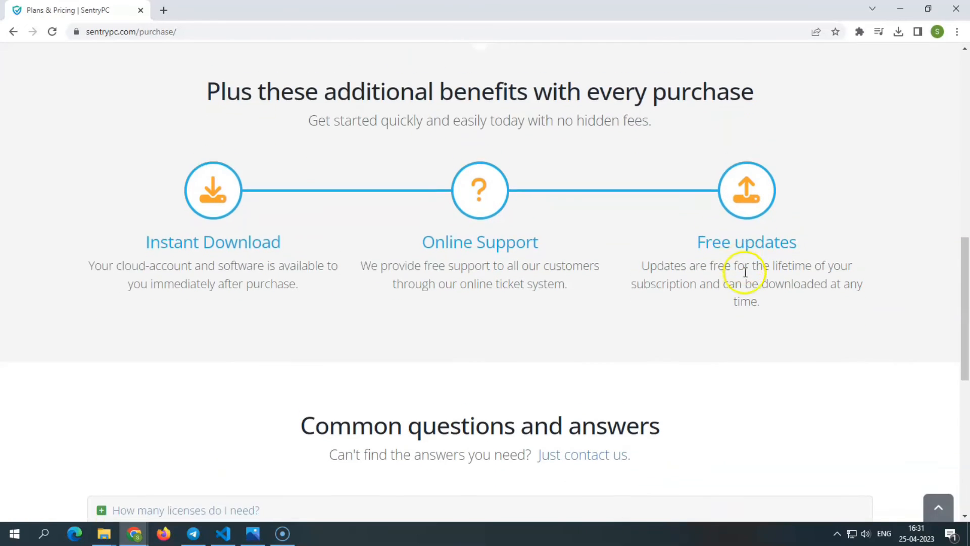
pyautogui.scroll(-3)
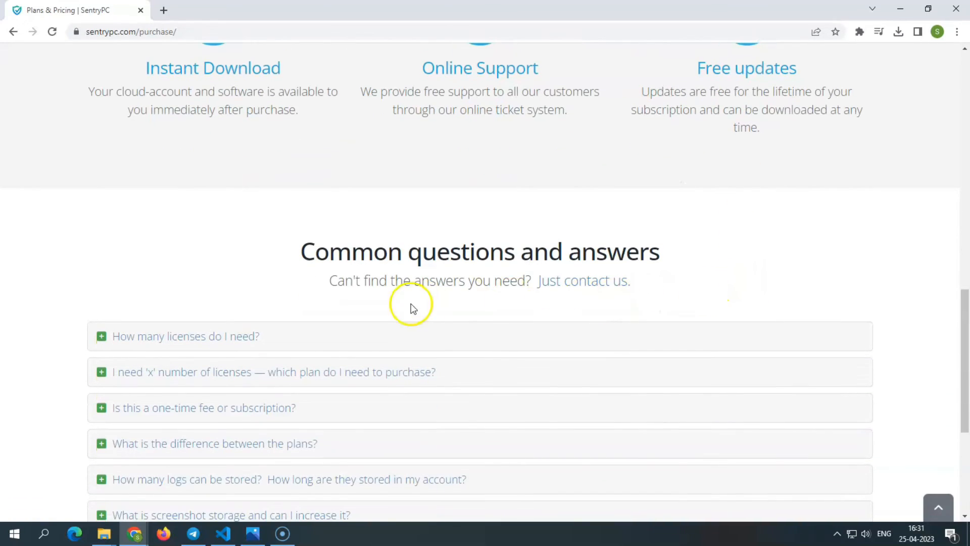
pyautogui.scroll(-3)
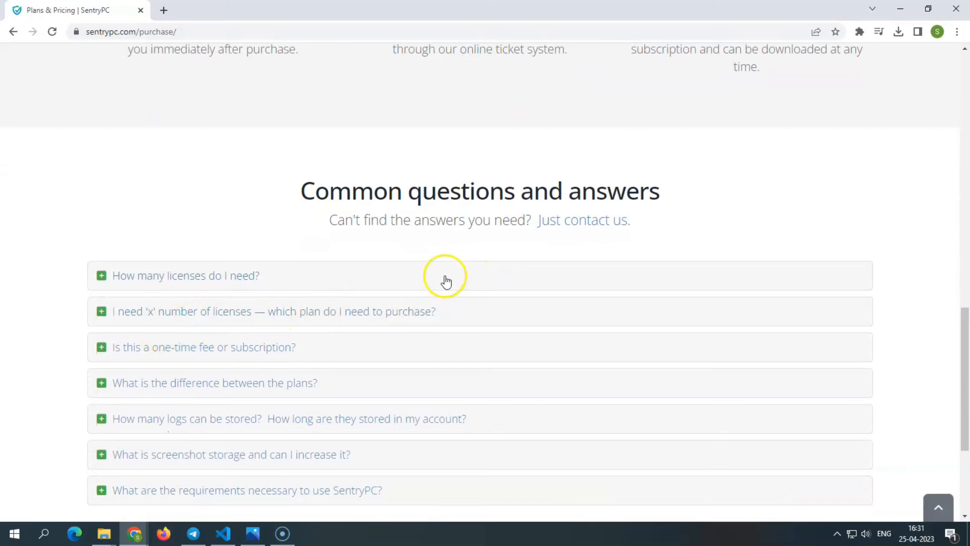
pyautogui.scroll(3)
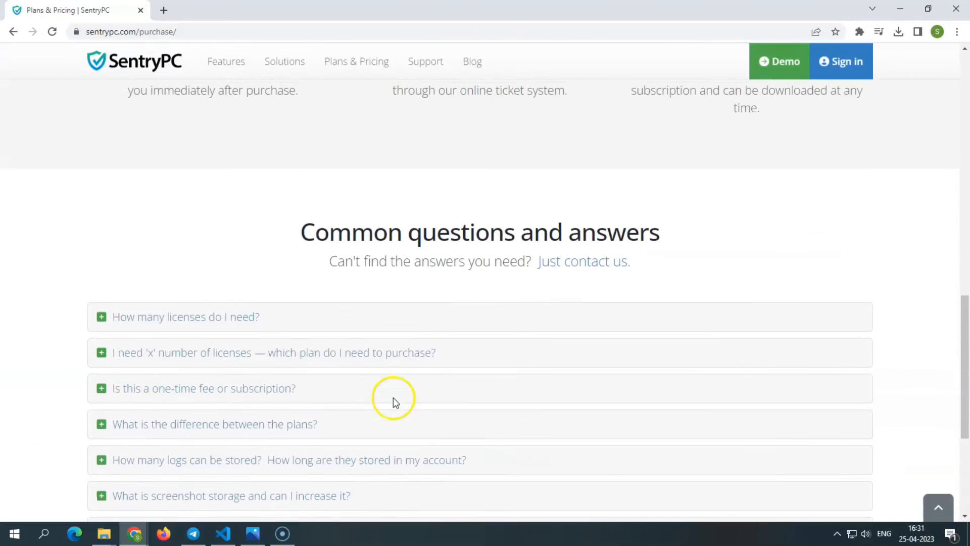
pyautogui.scroll(3)
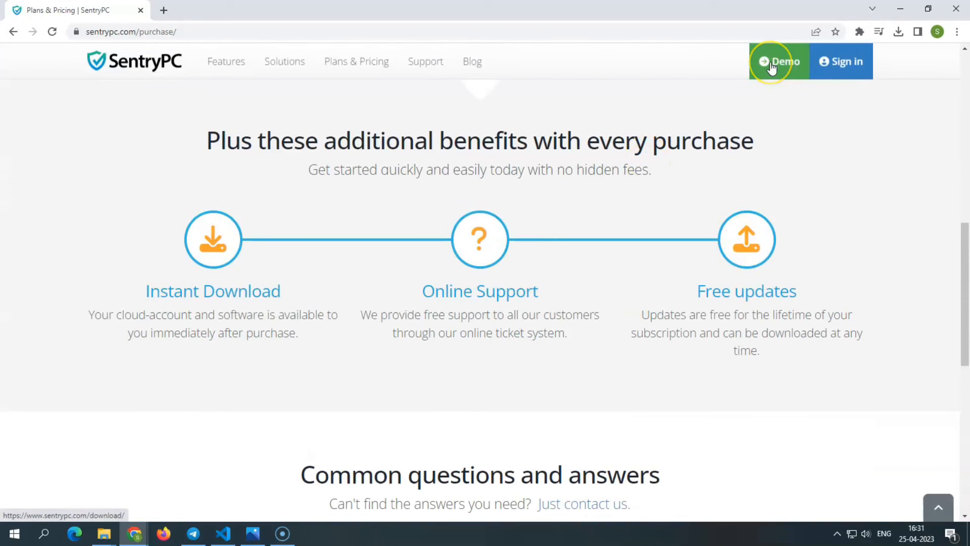
# - Go to the 'Try it before purchasing' page and launch the demo account dashboard via View Demo Account
pyautogui.click(779, 62)
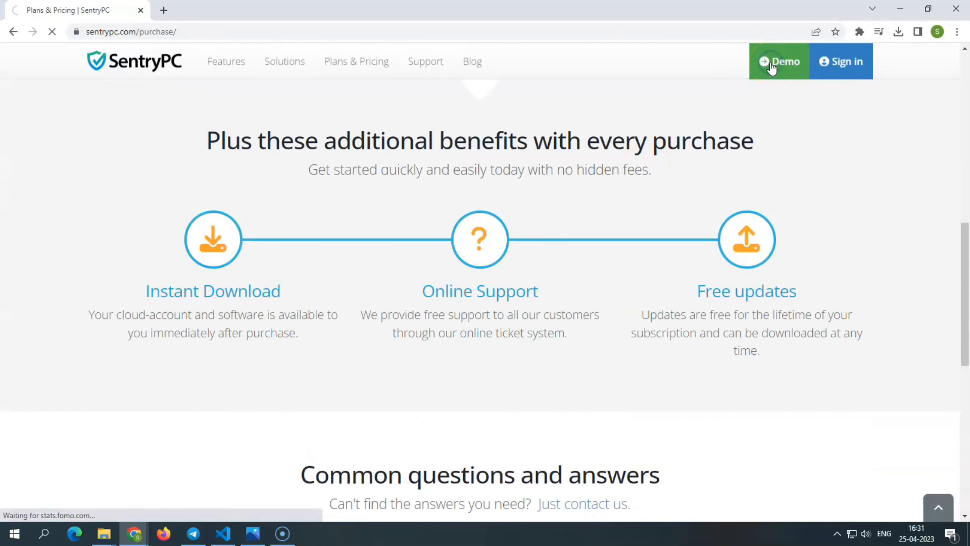
pyautogui.click(785, 62)
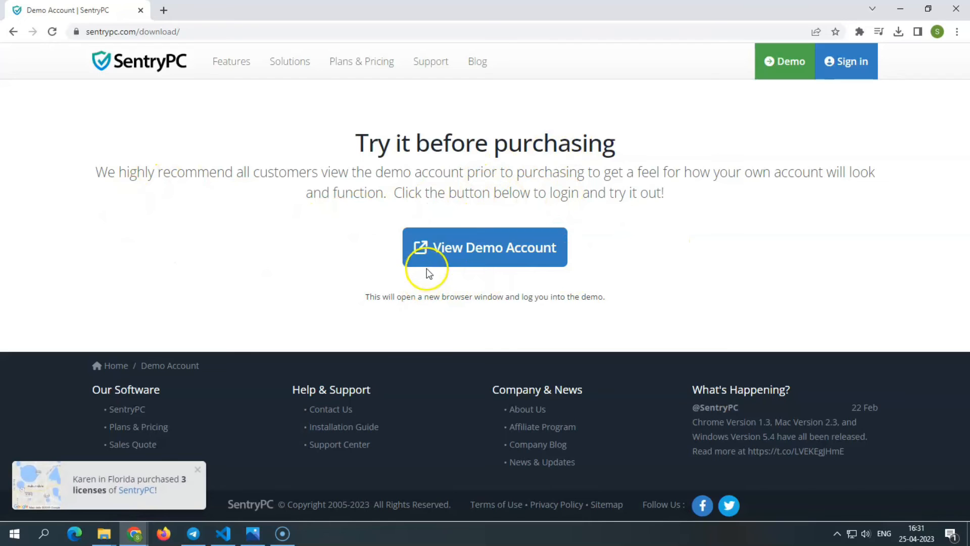
pyautogui.click(484, 247)
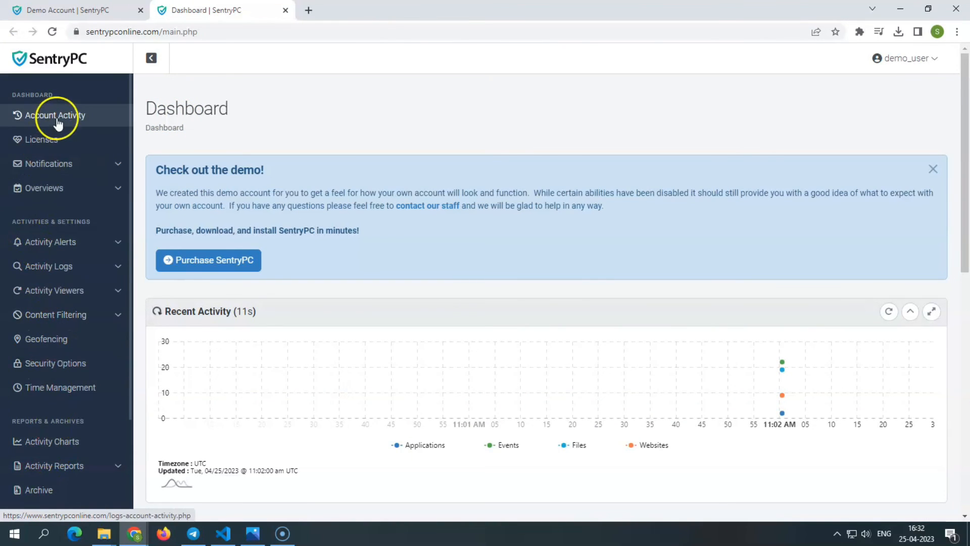
pyautogui.moveTo(47, 266)
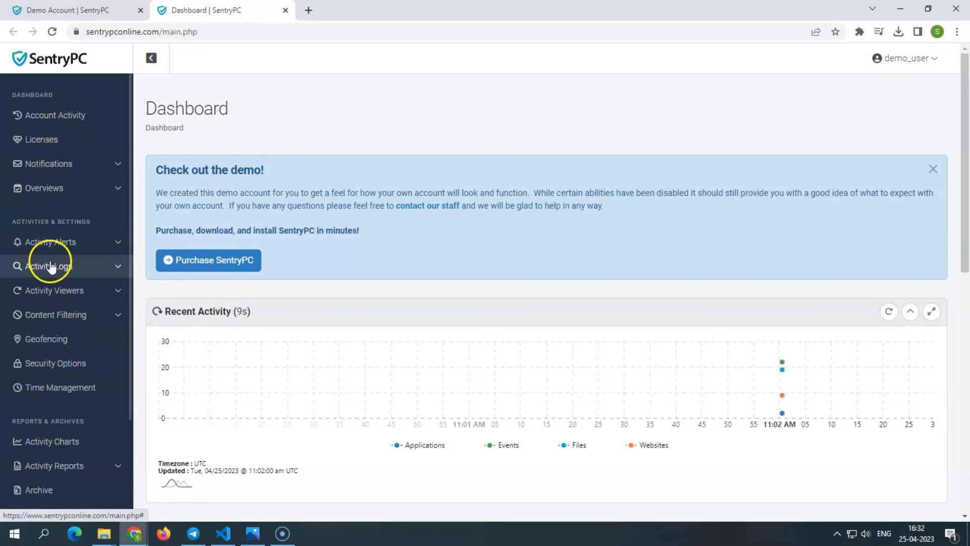
pyautogui.moveTo(55, 315)
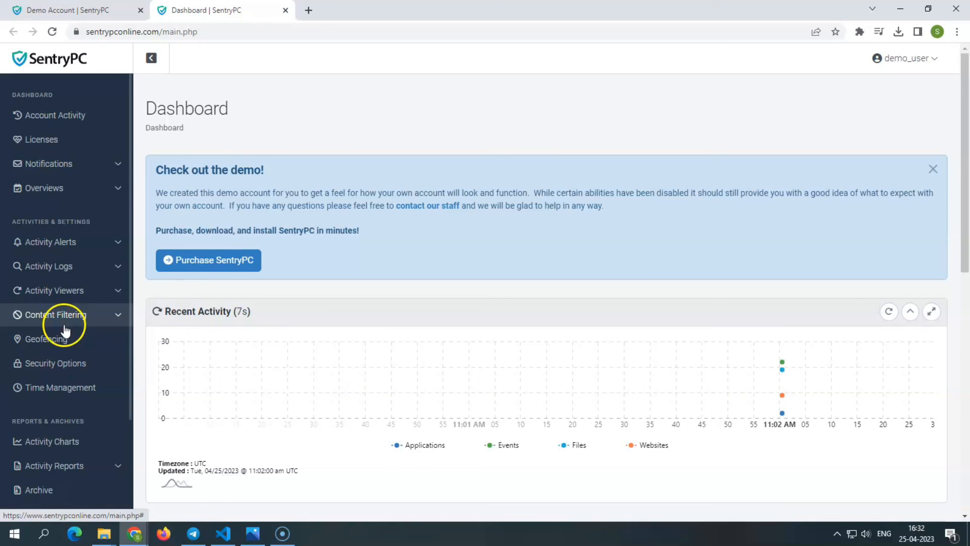
pyautogui.moveTo(47, 426)
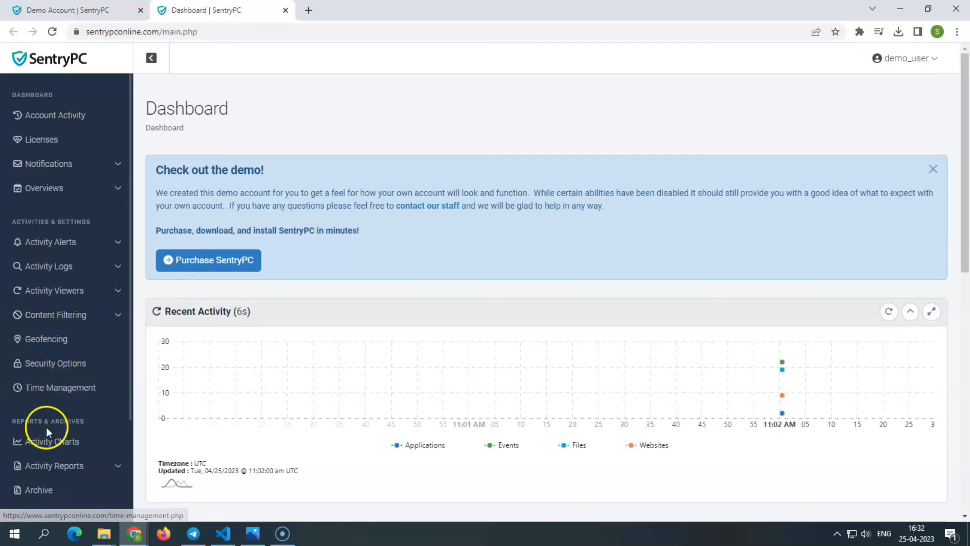
# - Scroll the demo Dashboard to the Account Overview table with 4 devices, 5 users and Latest Updates
pyautogui.scroll(-3)
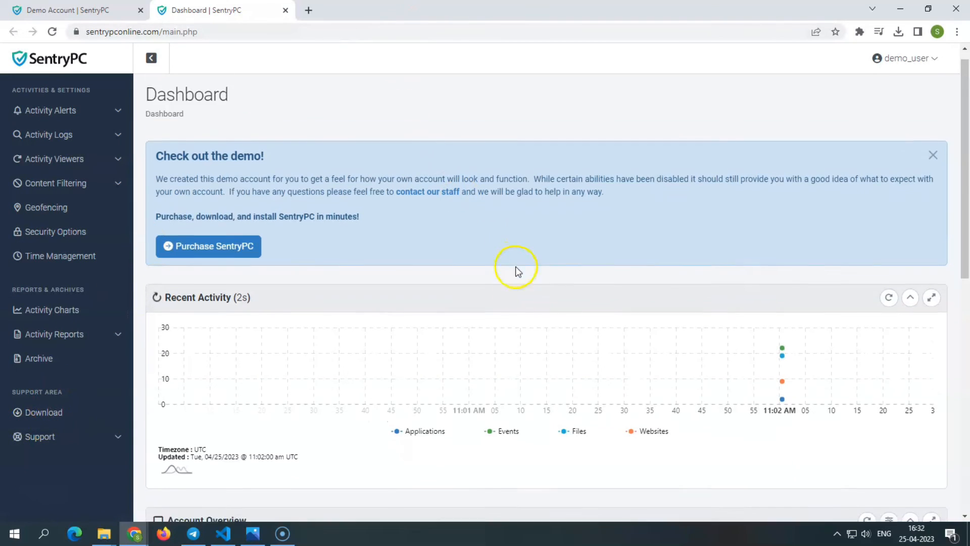
pyautogui.scroll(-3)
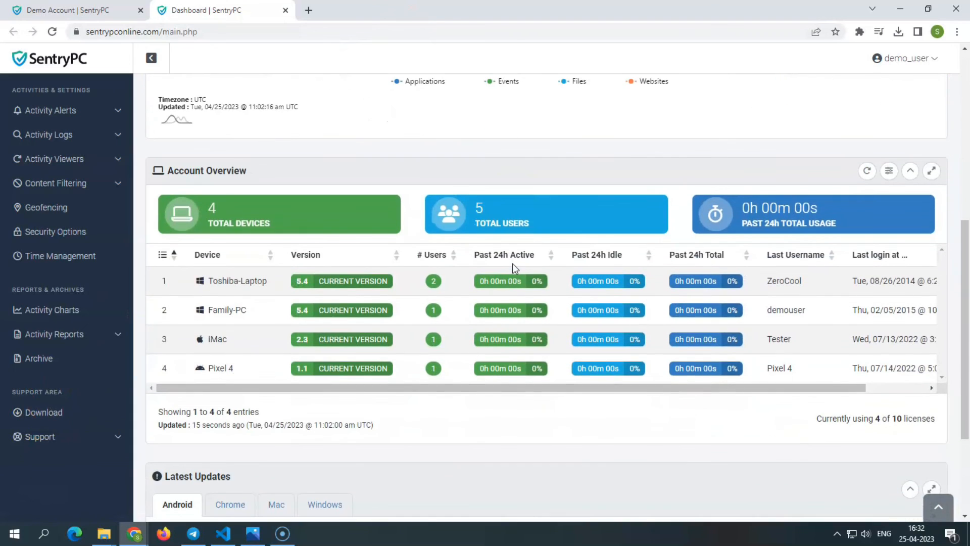
pyautogui.scroll(-3)
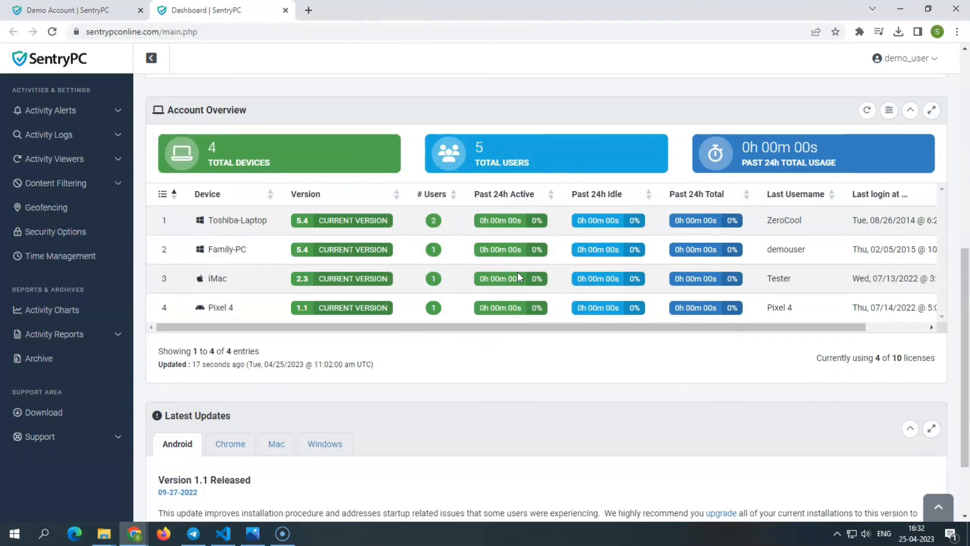